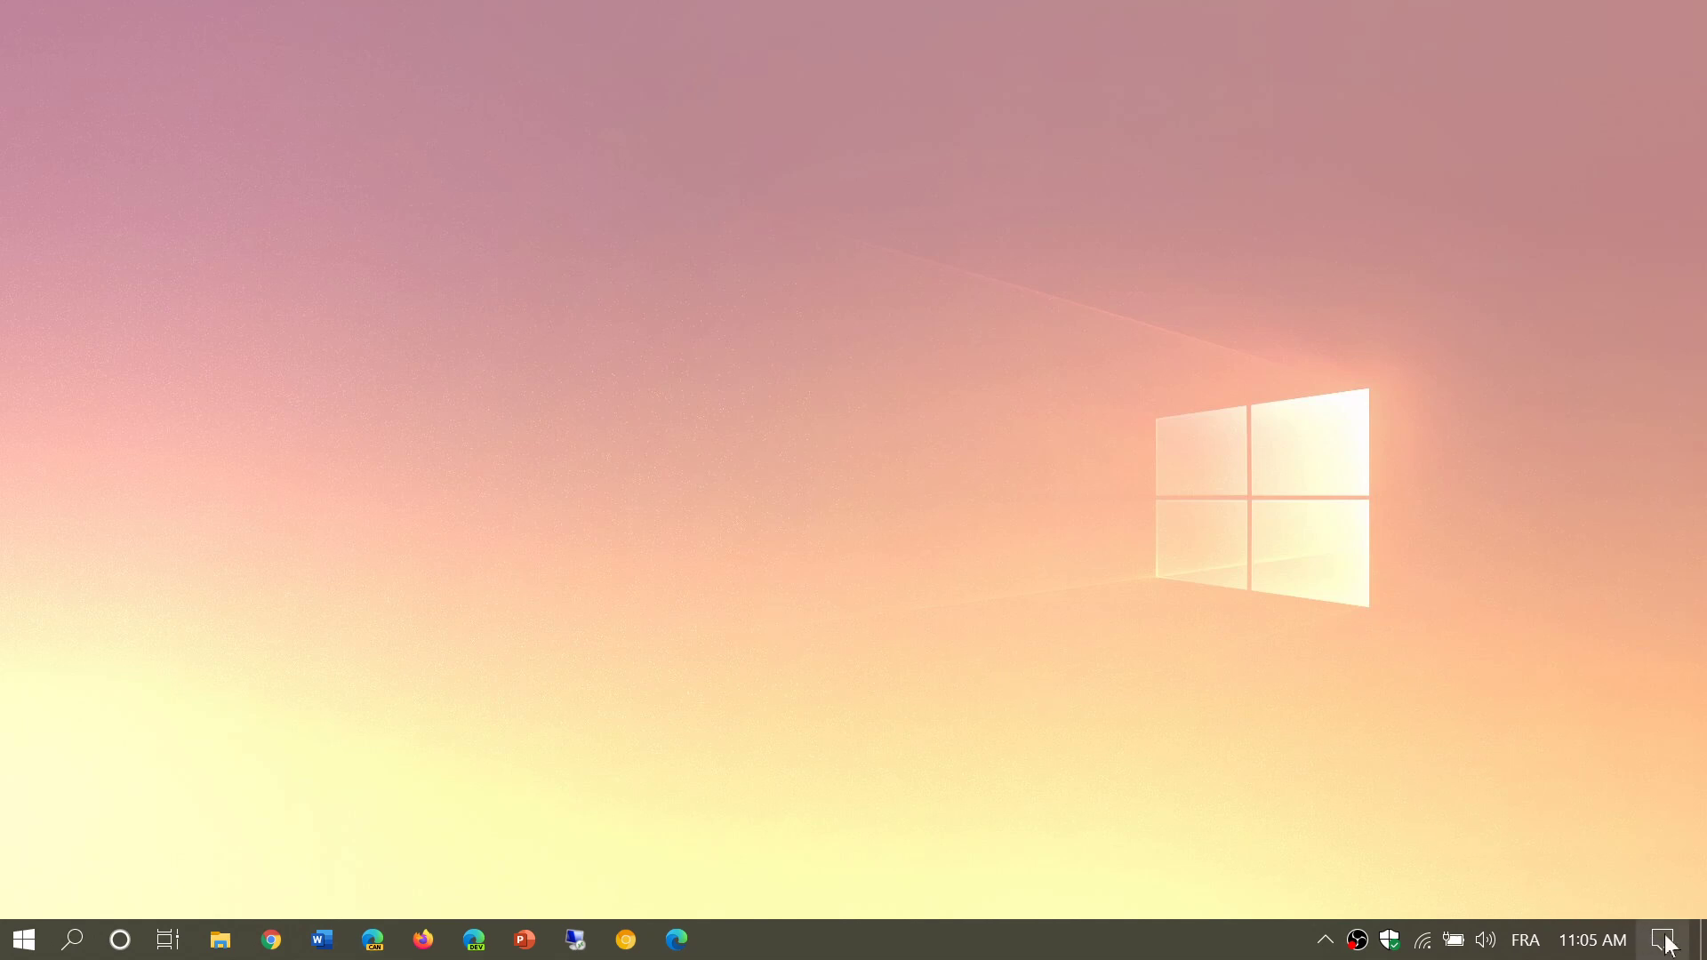
Step: Reach the Personalization Background page via Action Center's All settings
left_click(1665, 939)
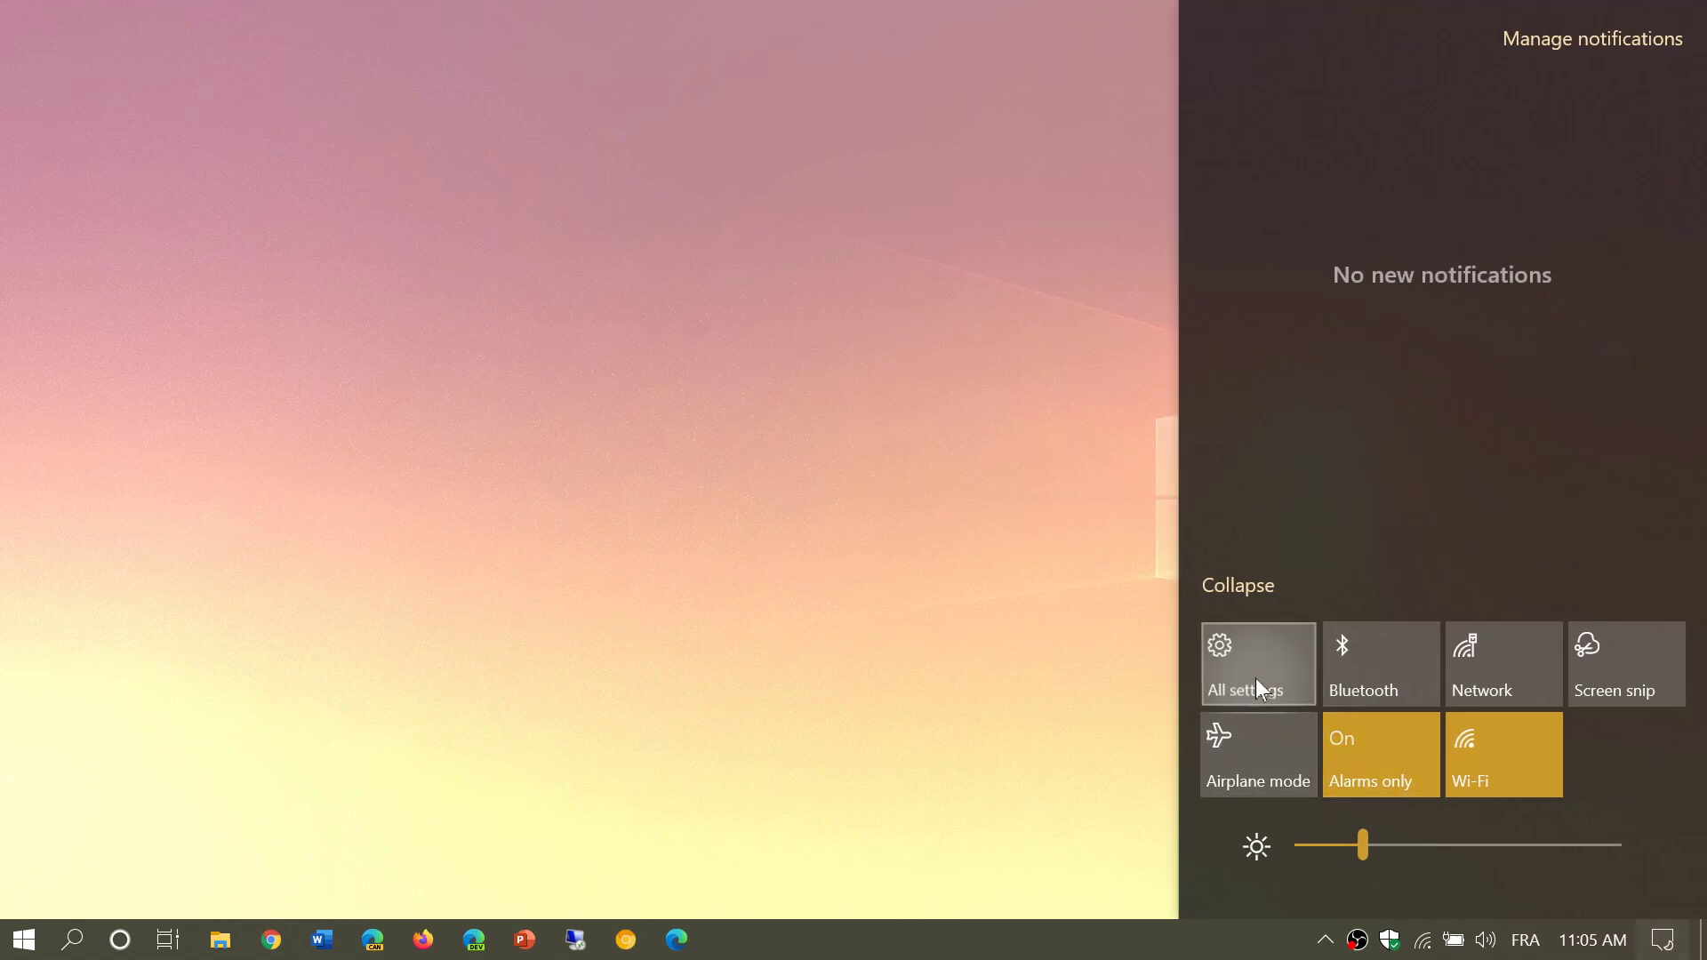
left_click(1257, 663)
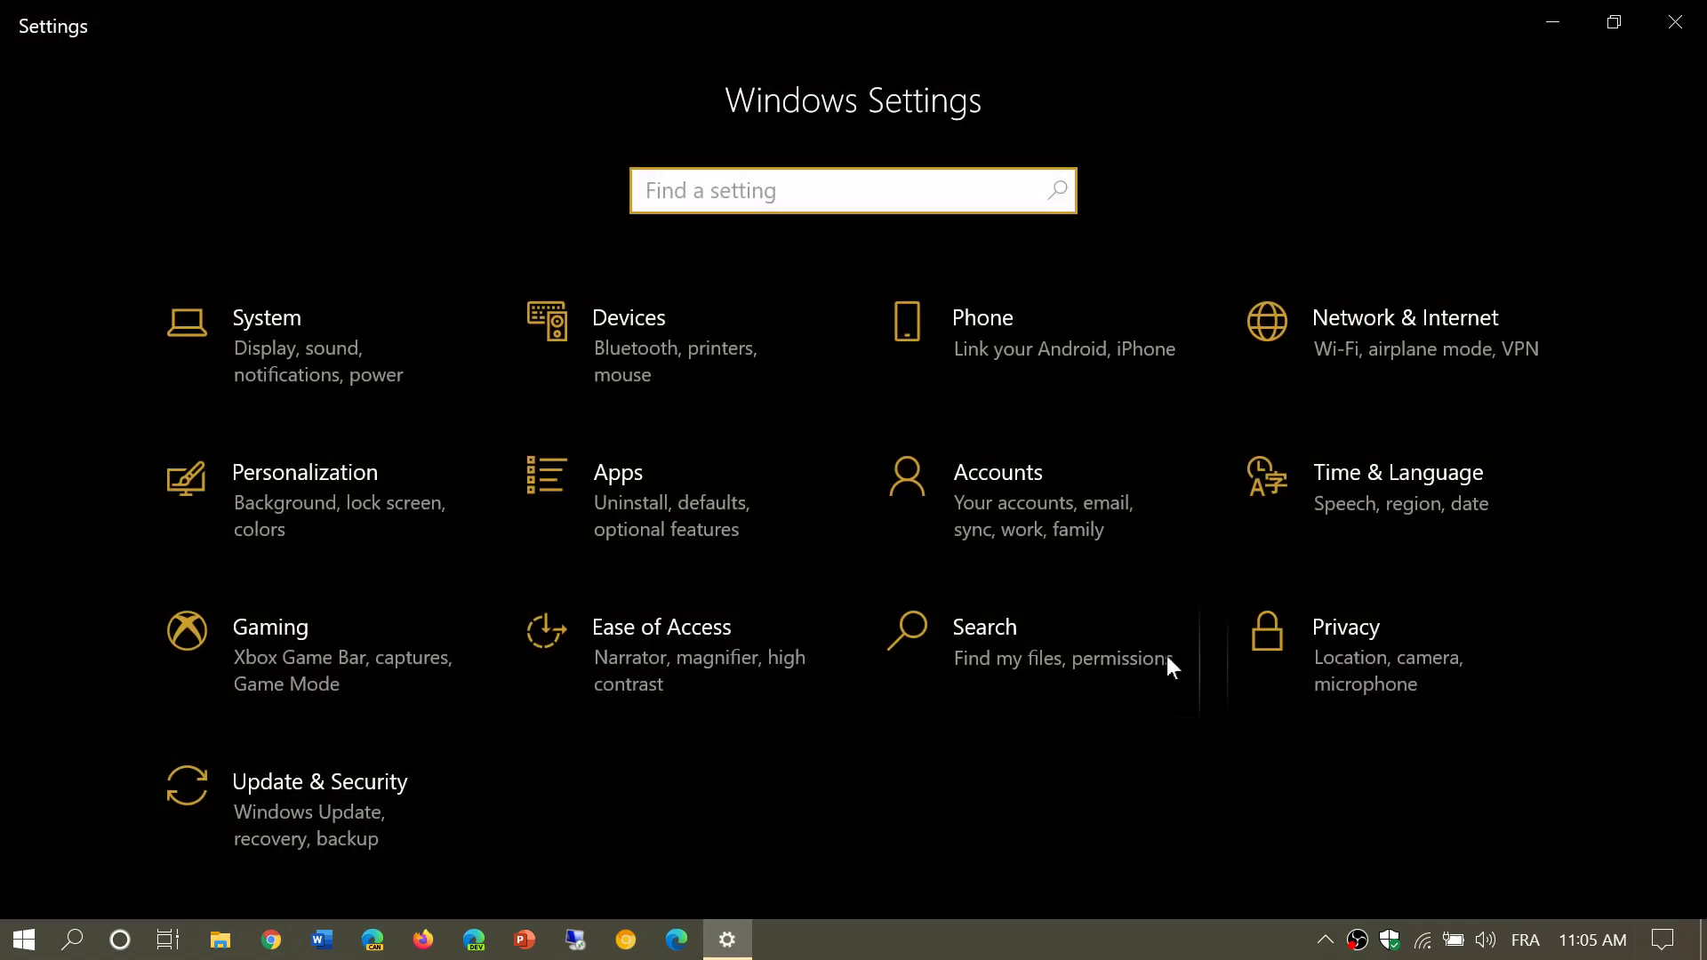
mouse_move(358, 501)
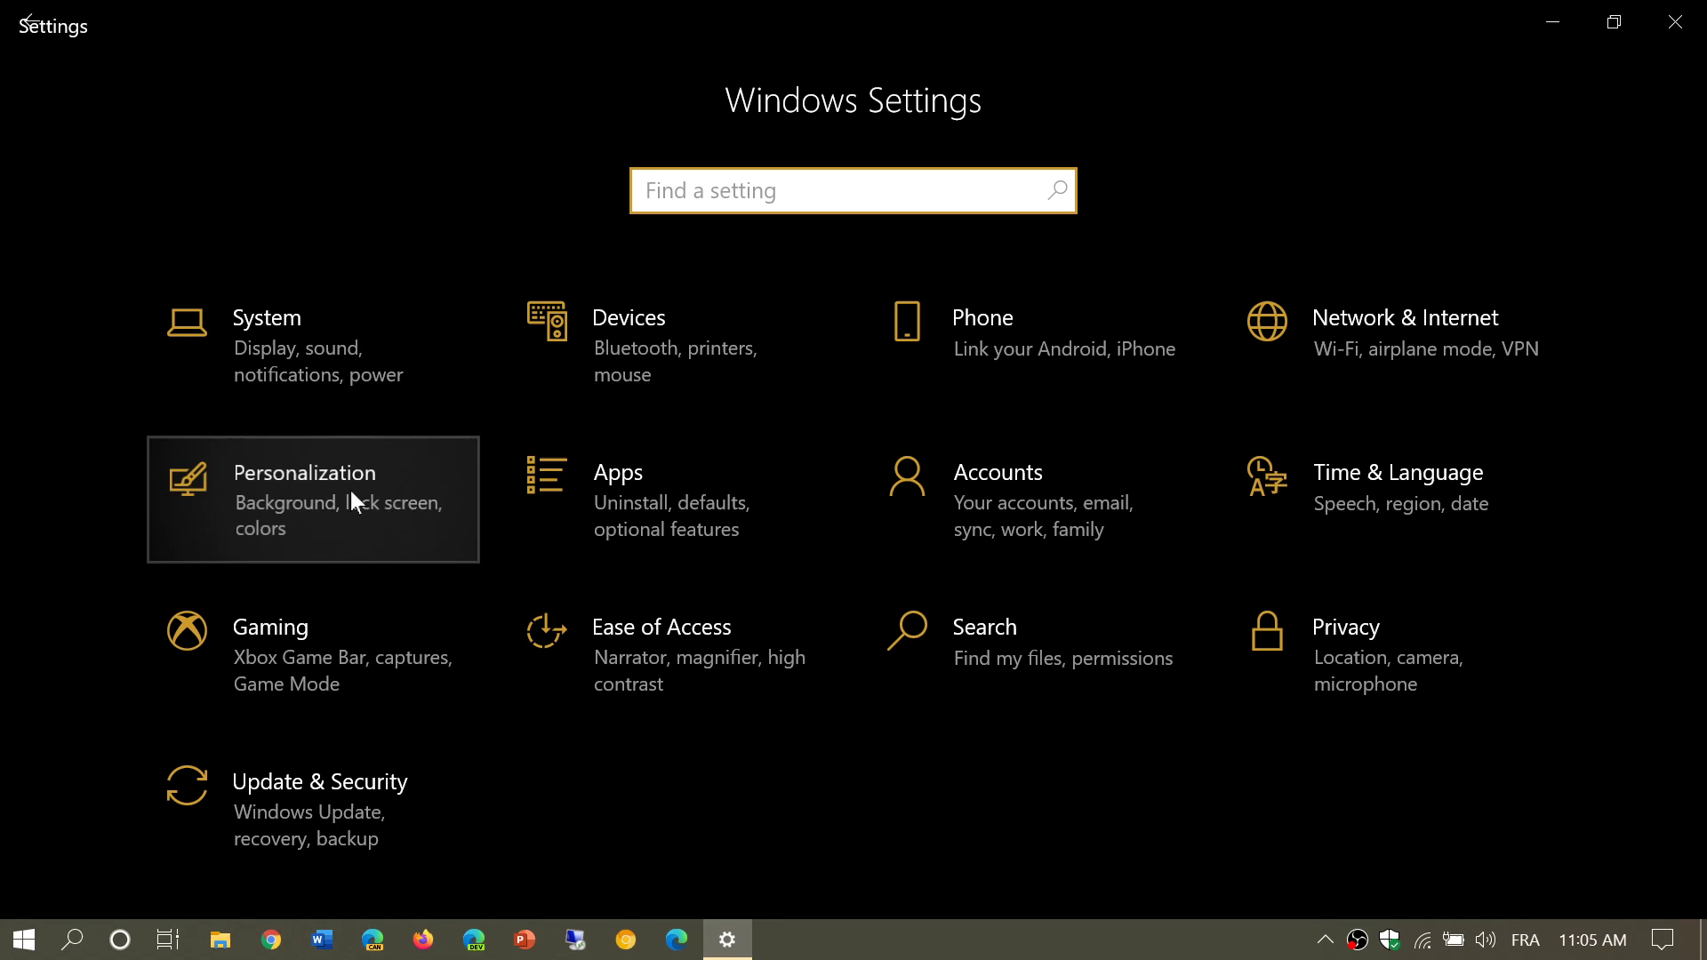
left_click(313, 500)
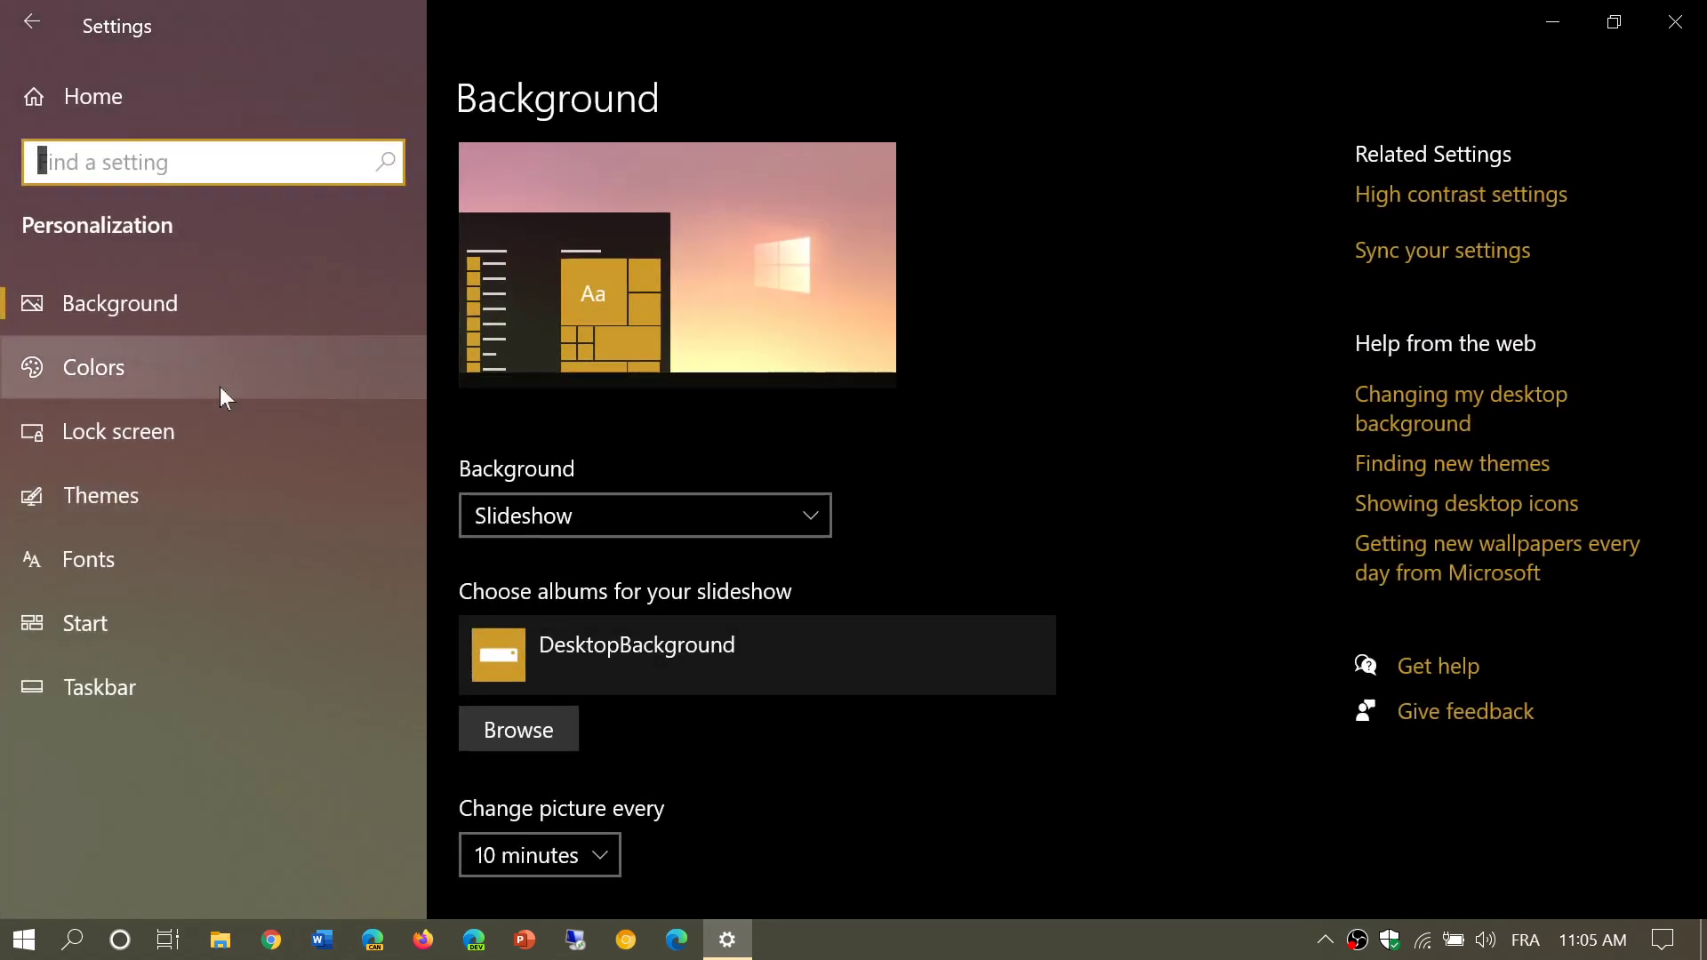
Step: On the Colors page, tick 'Start, taskbar, and action center' for the accent colour and check the Start menu
left_click(90, 367)
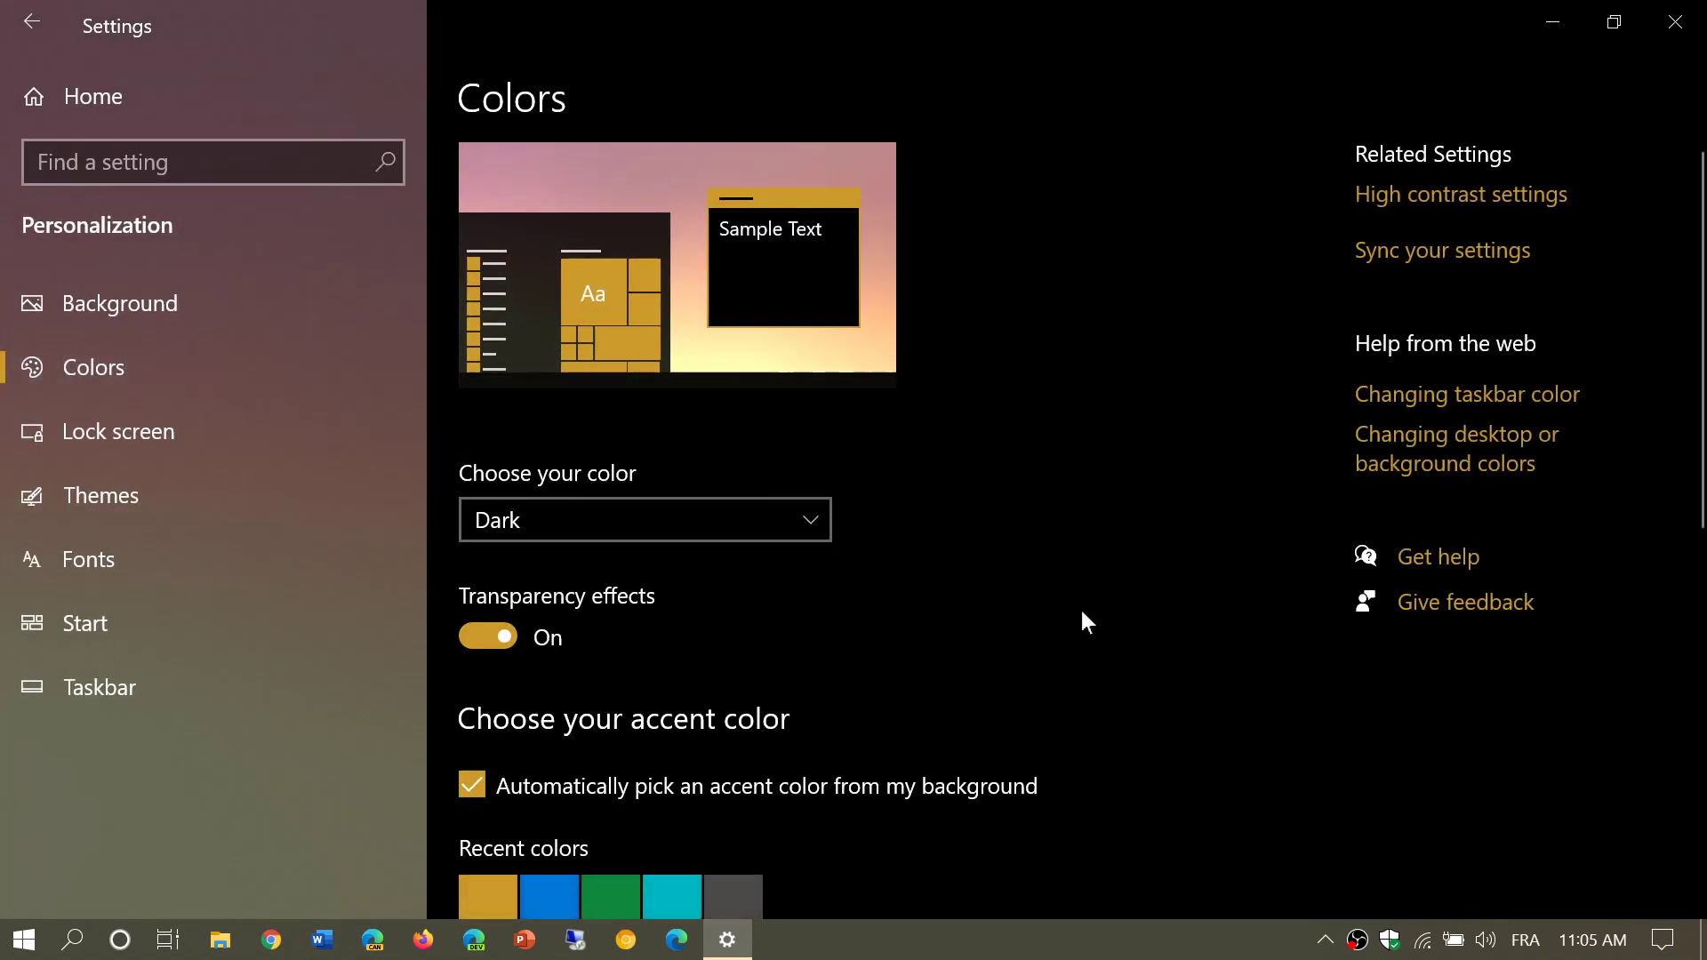
scroll("down", 3)
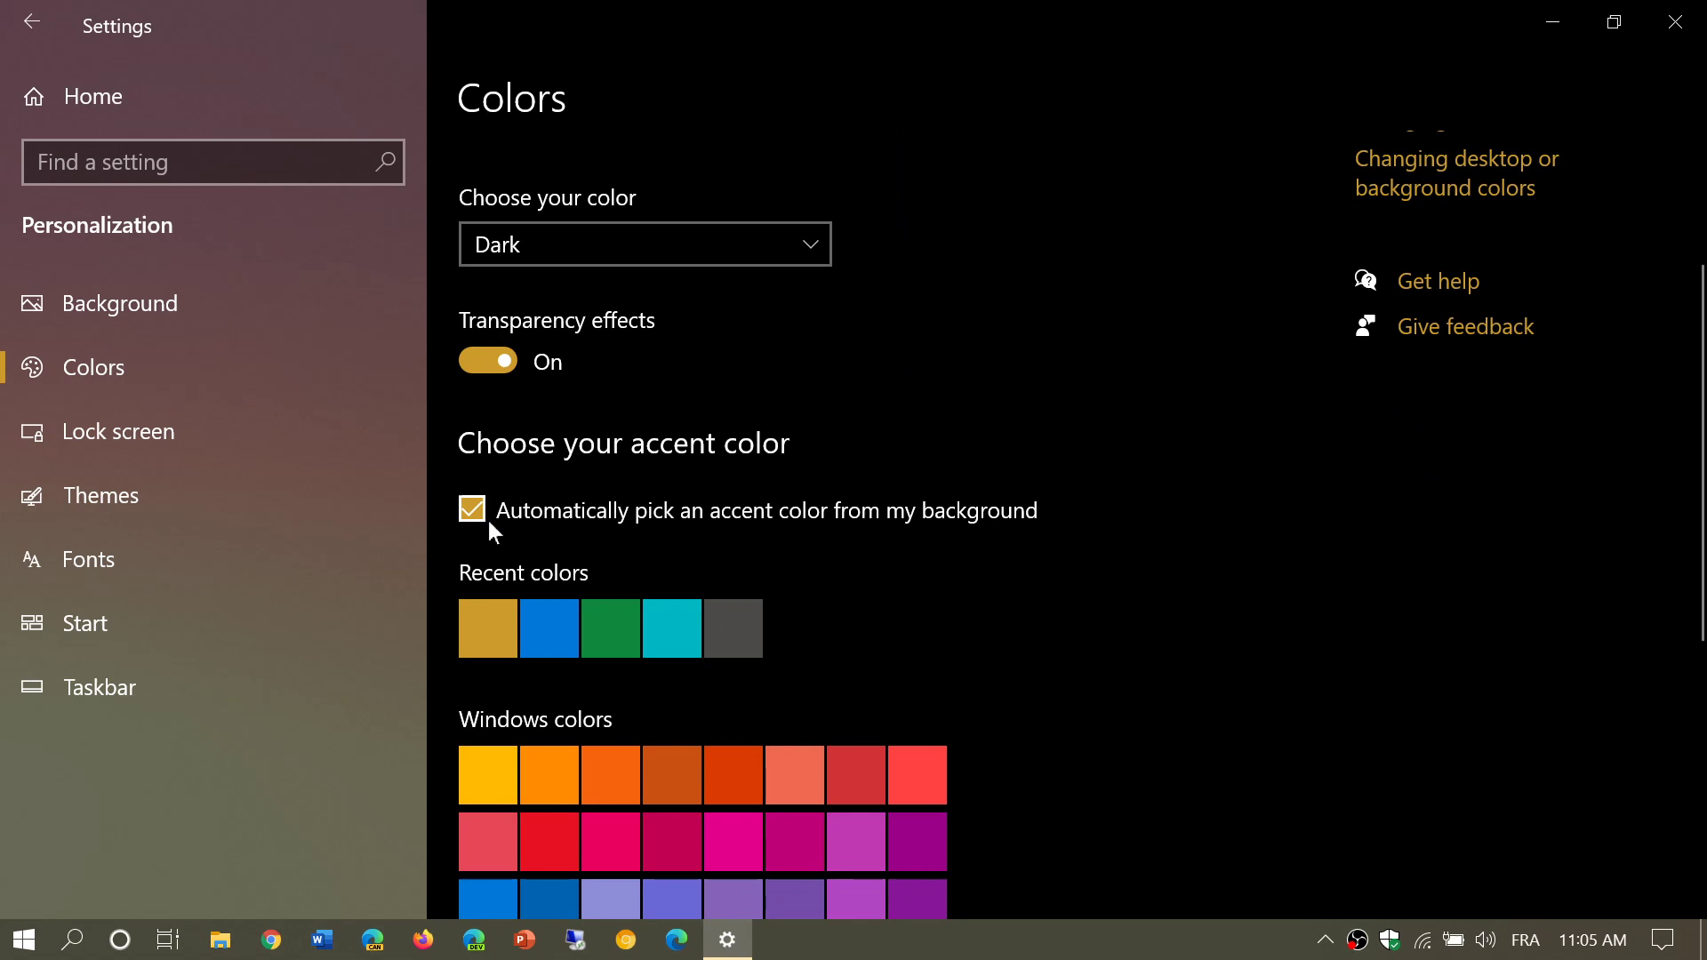
mouse_move(795, 543)
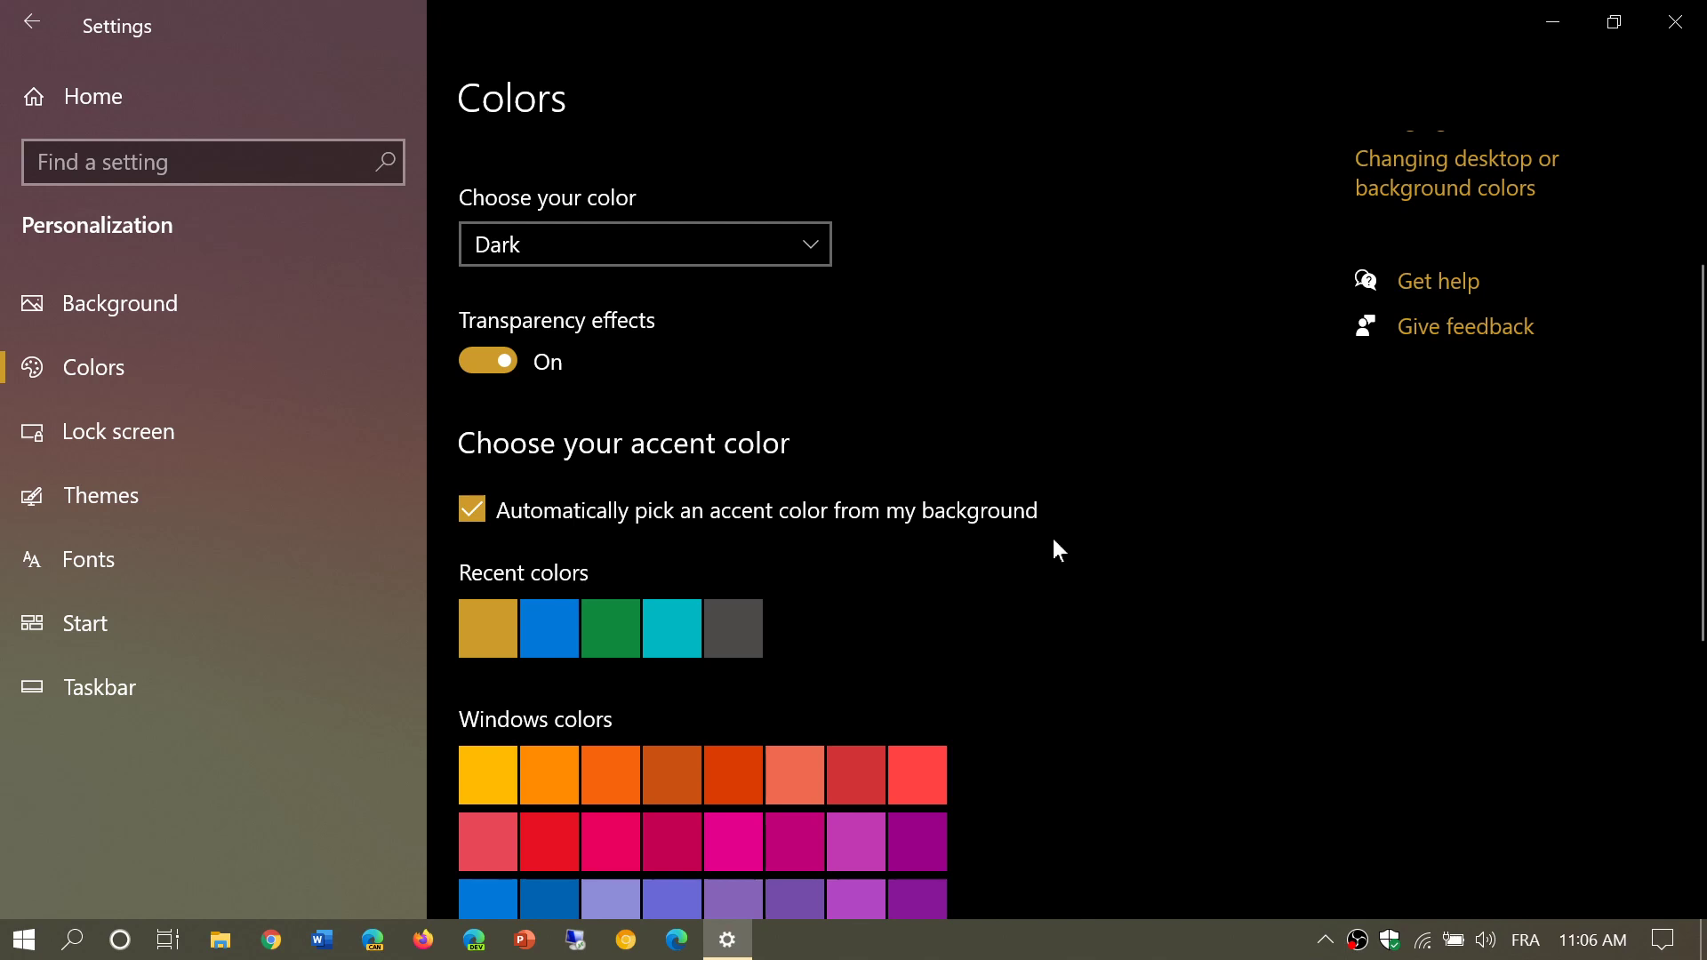
scroll("down", 3)
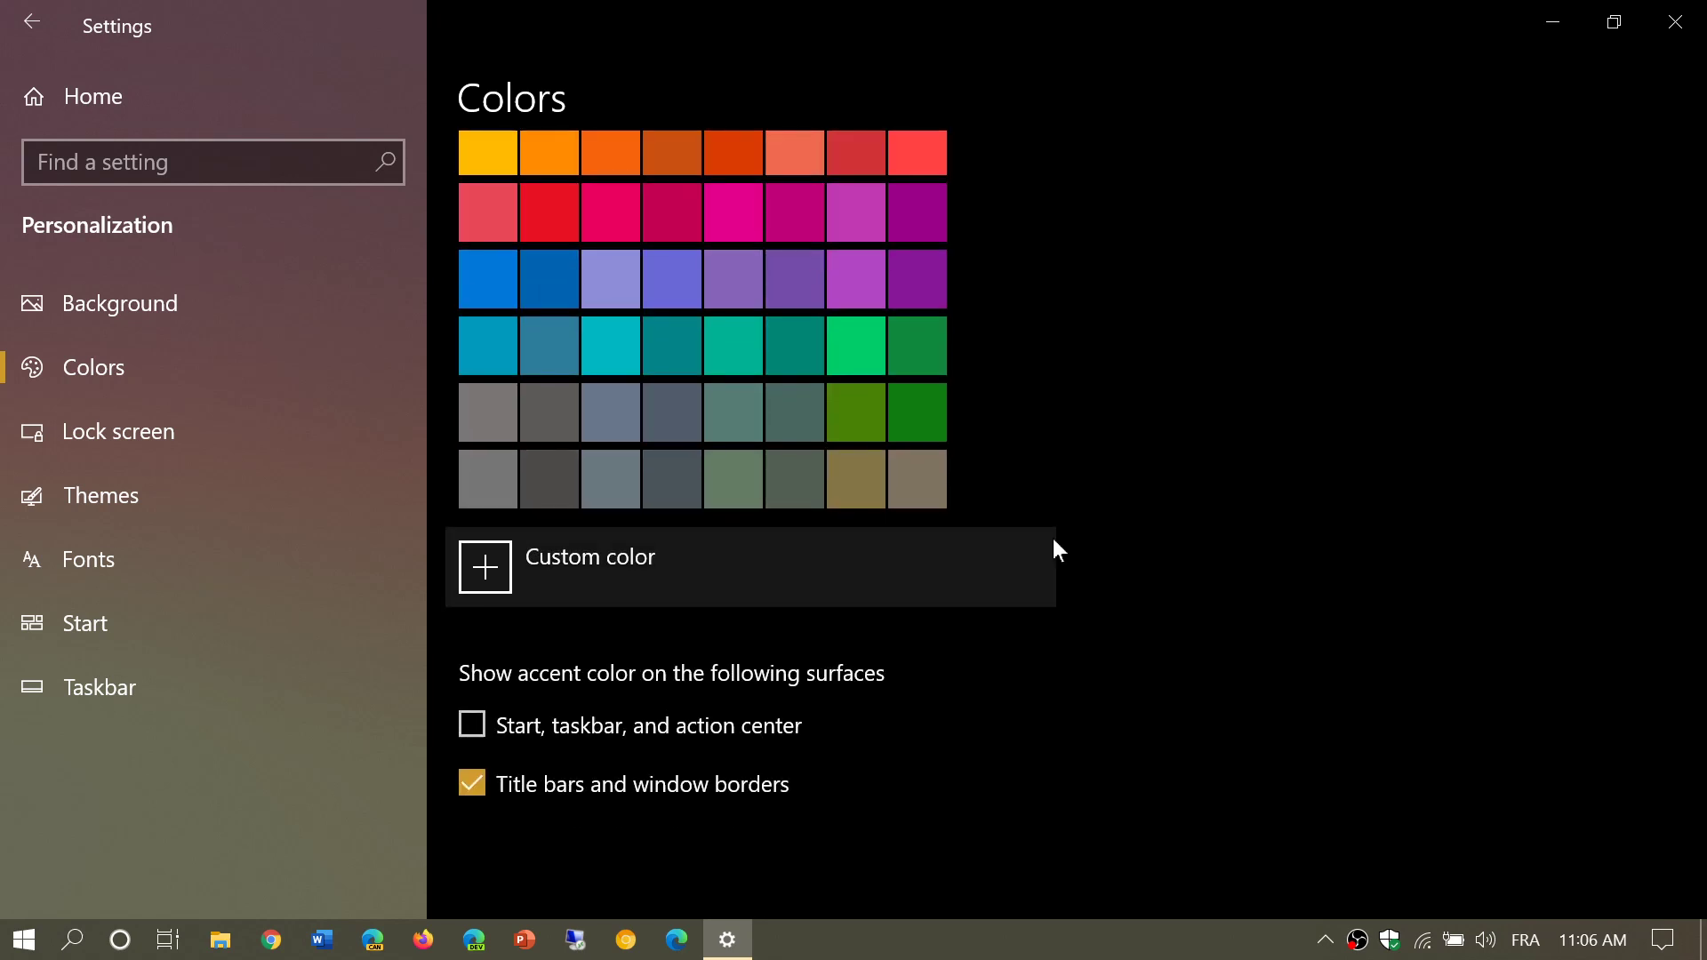
mouse_move(482, 642)
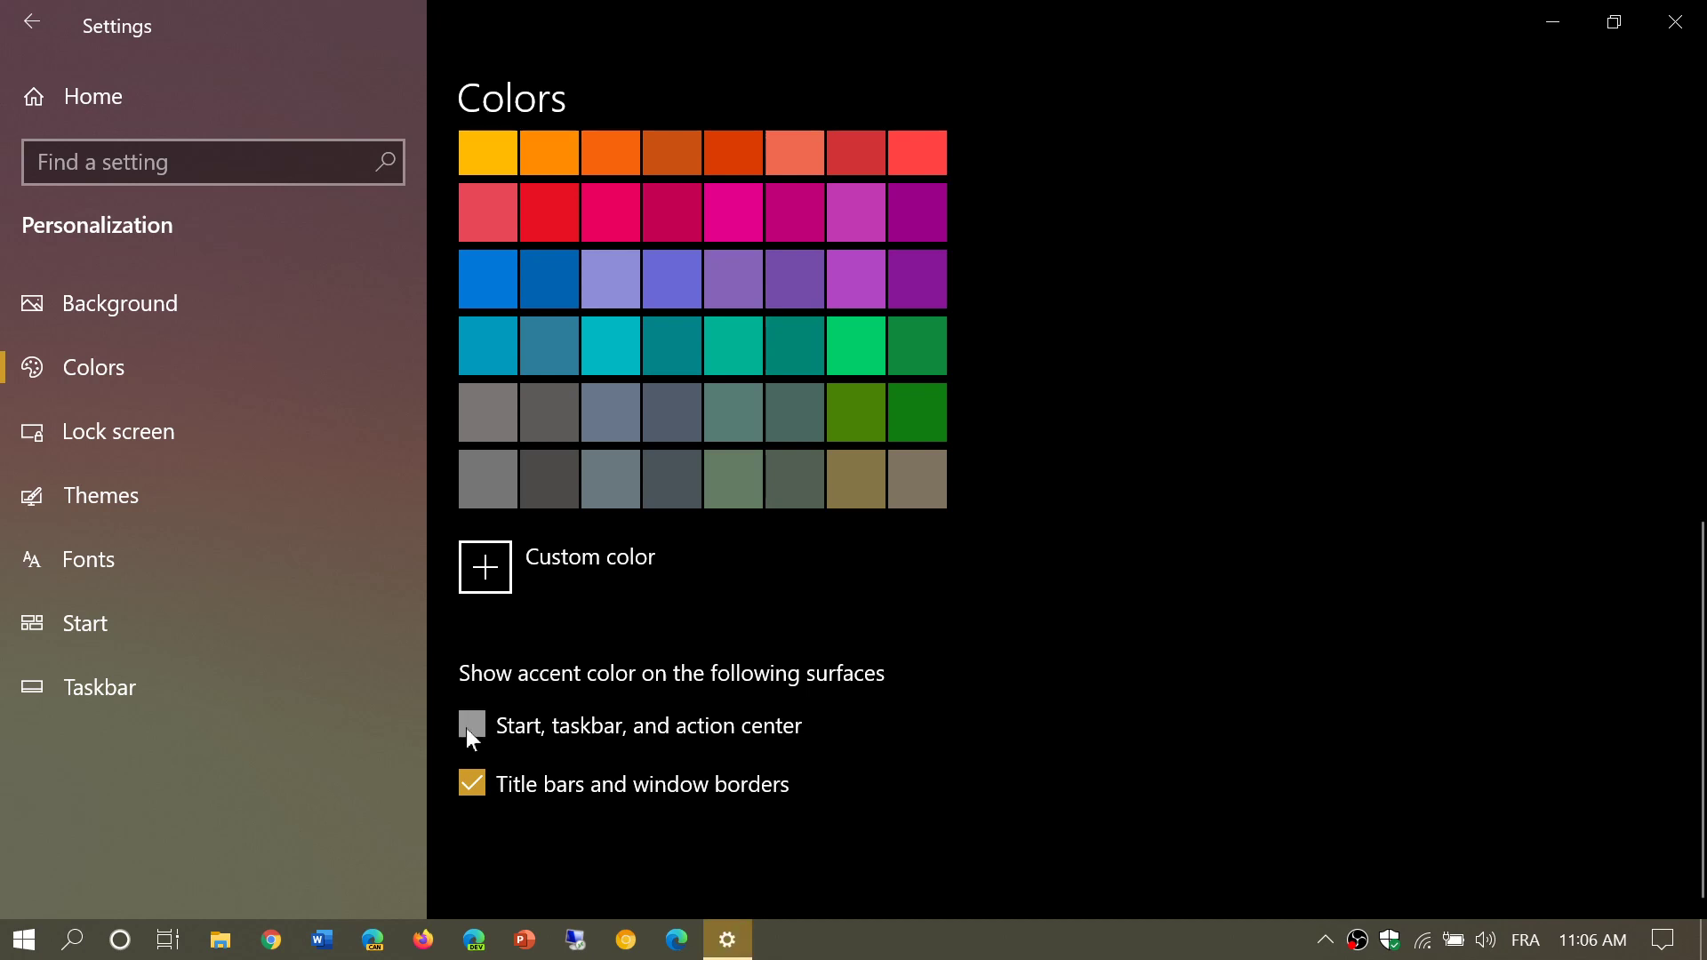
left_click(472, 725)
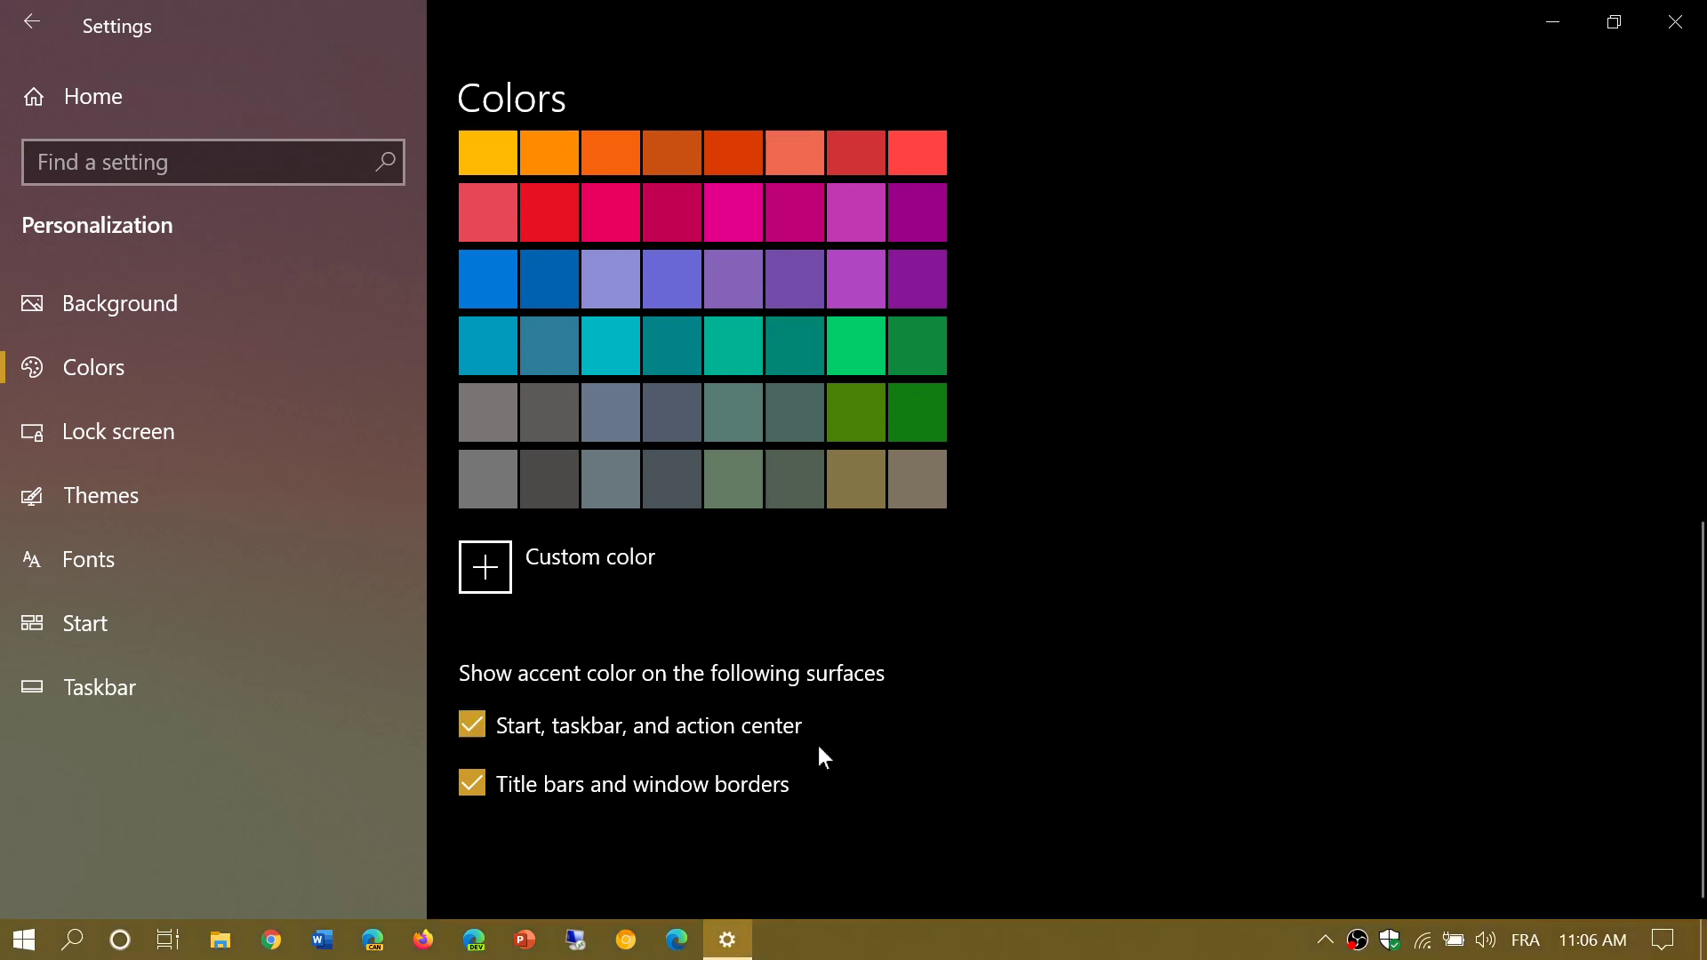
mouse_move(1287, 673)
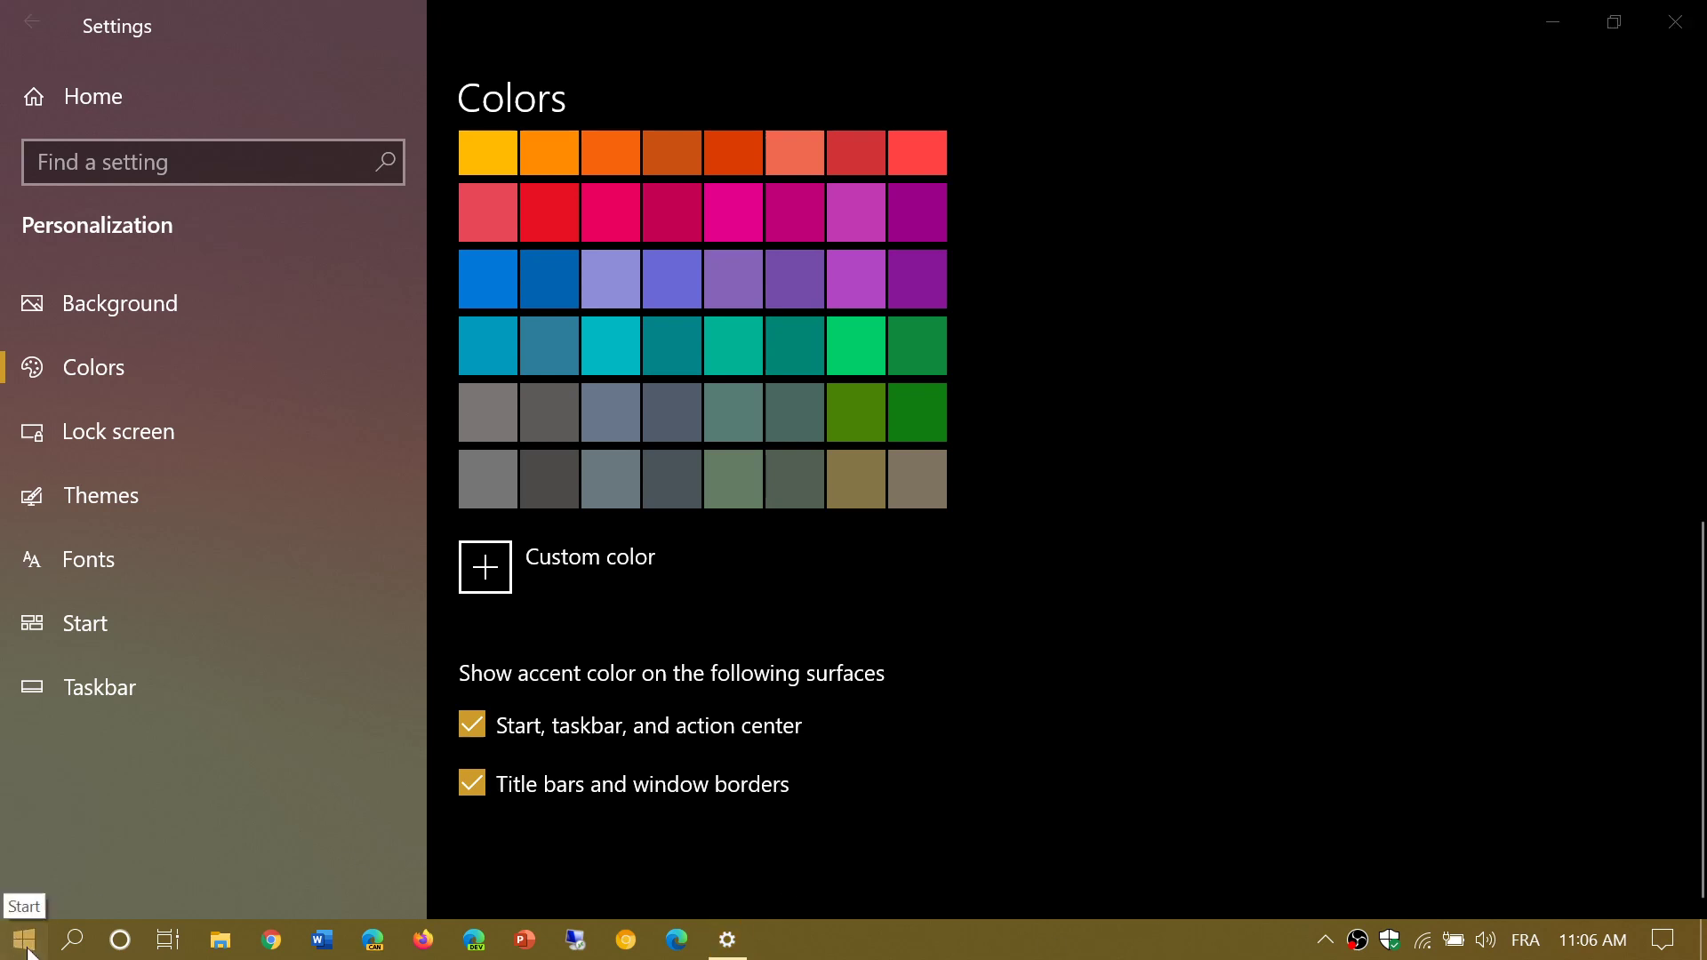
left_click(21, 939)
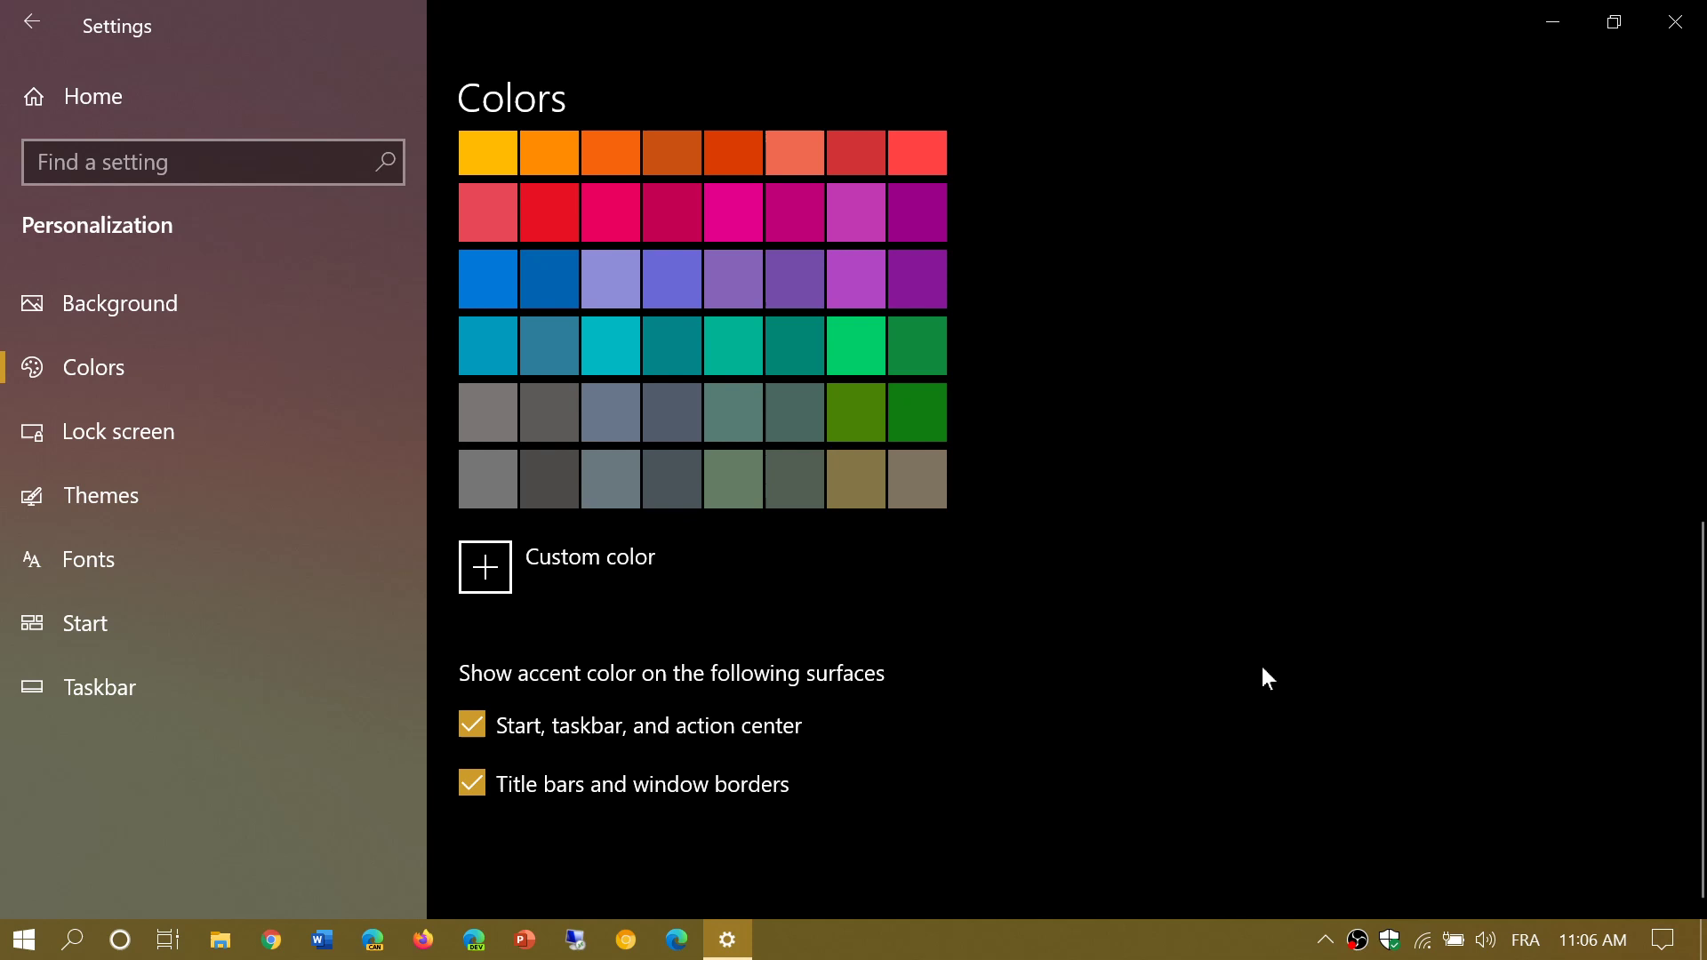
mouse_move(1524, 433)
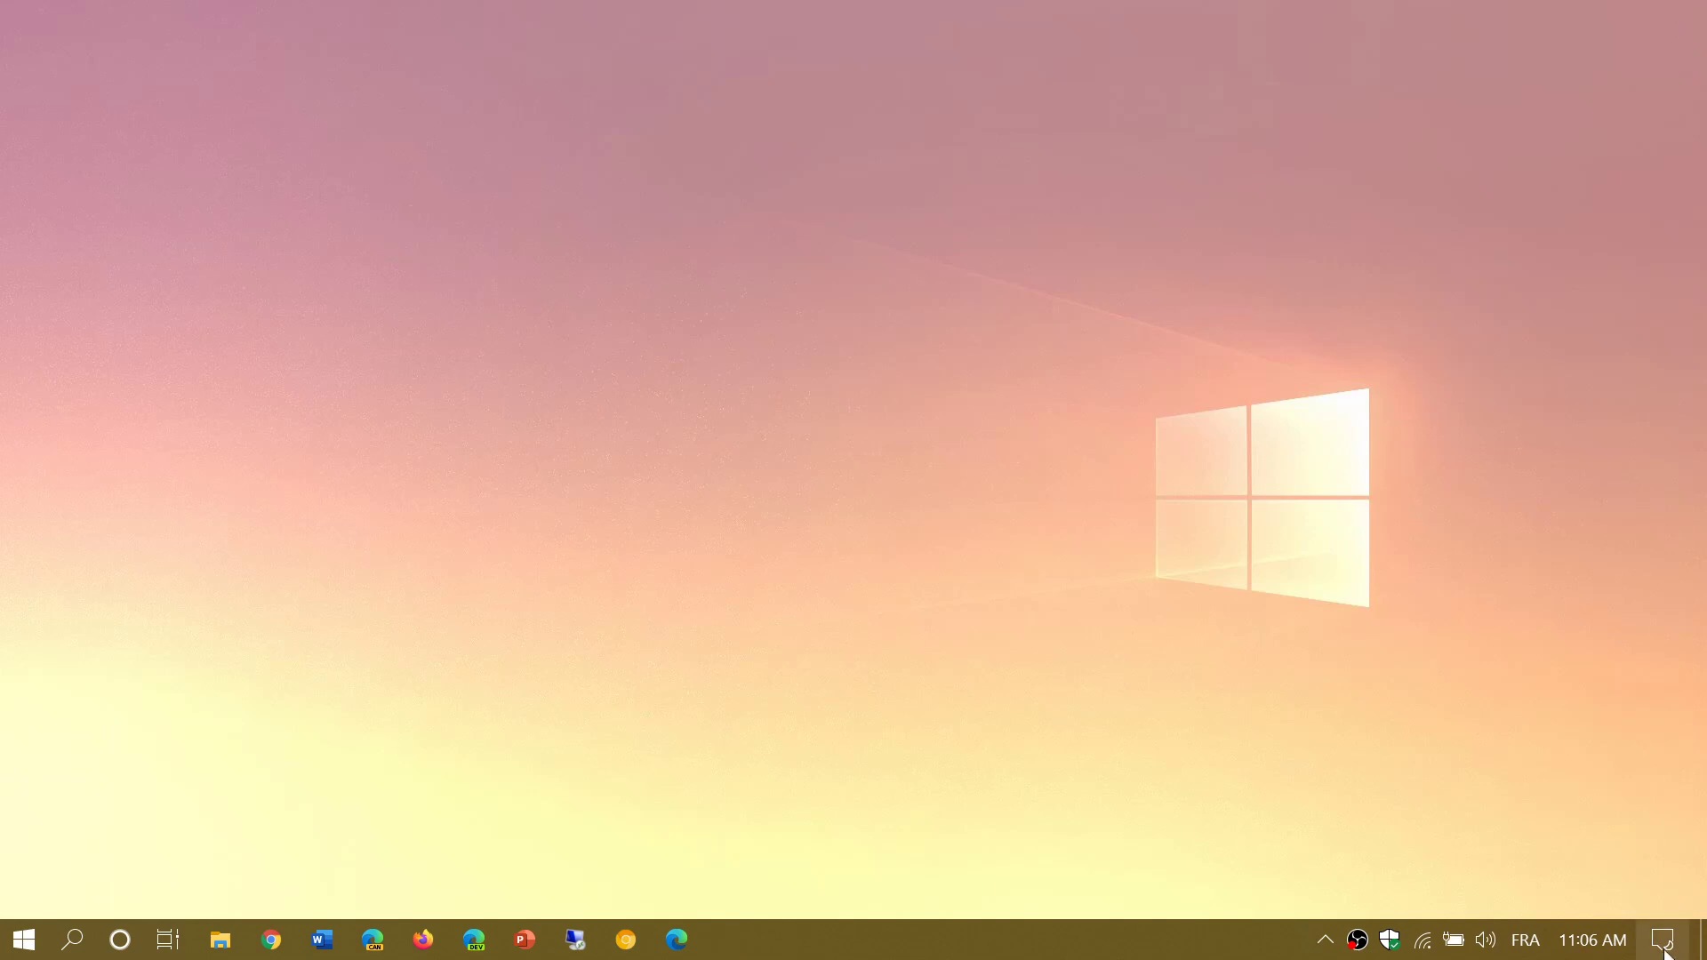
left_click(1664, 939)
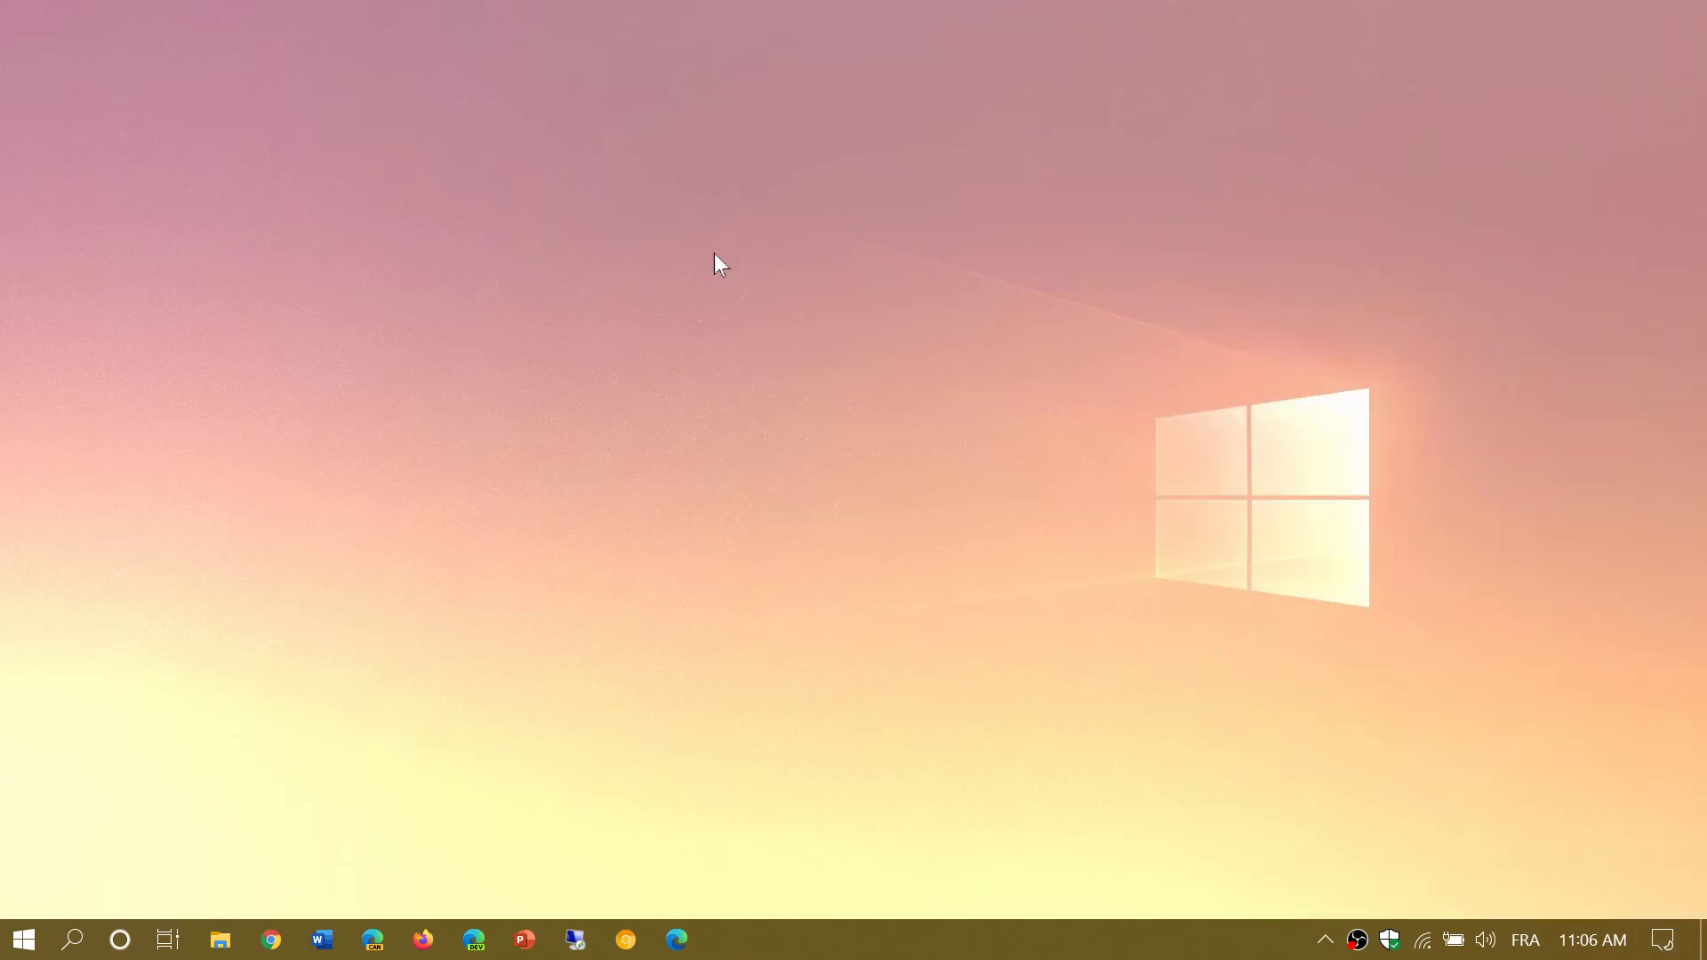
mouse_move(683, 286)
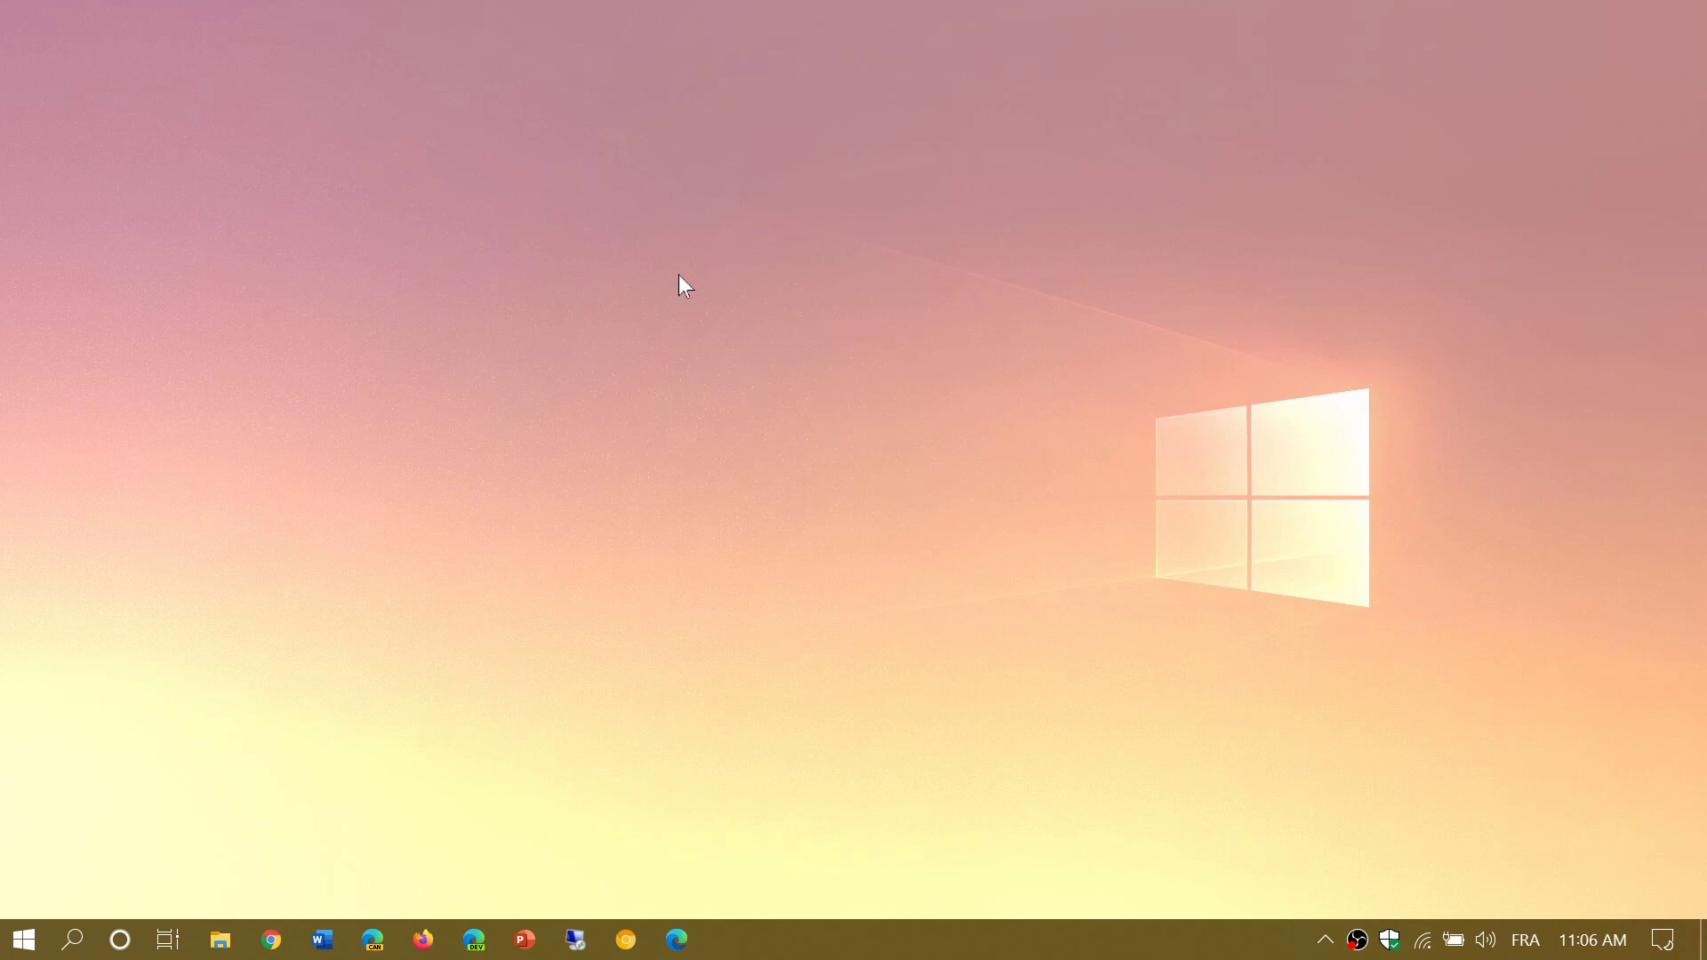
mouse_move(832, 274)
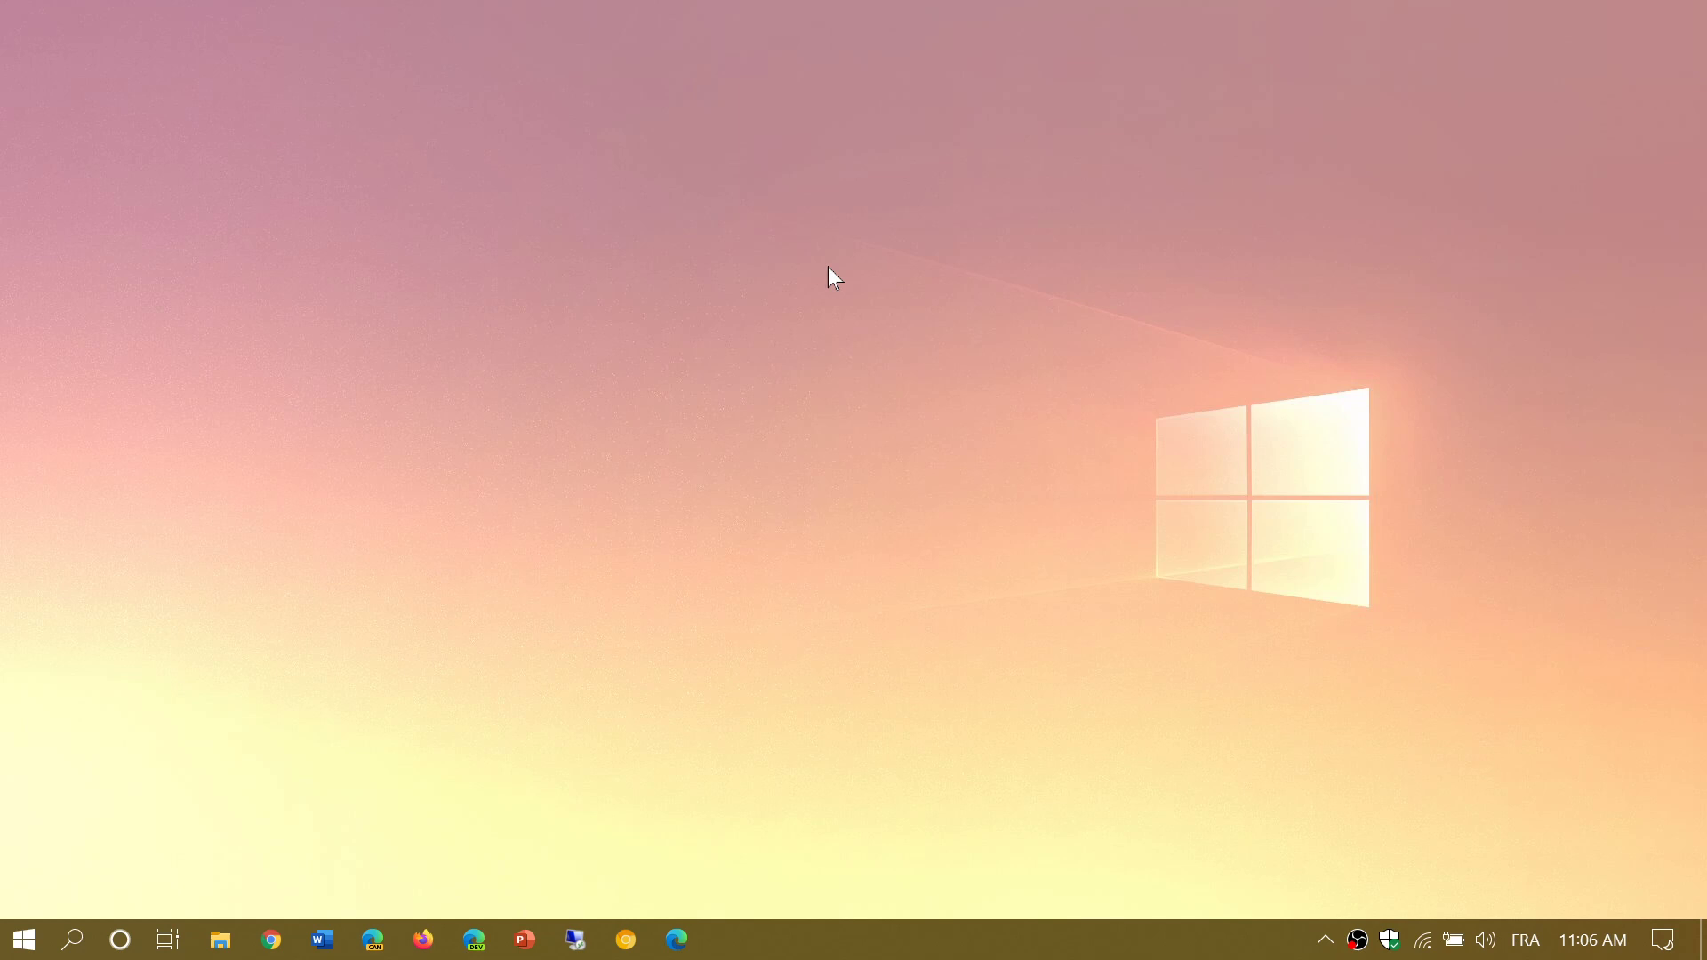
mouse_move(14, 939)
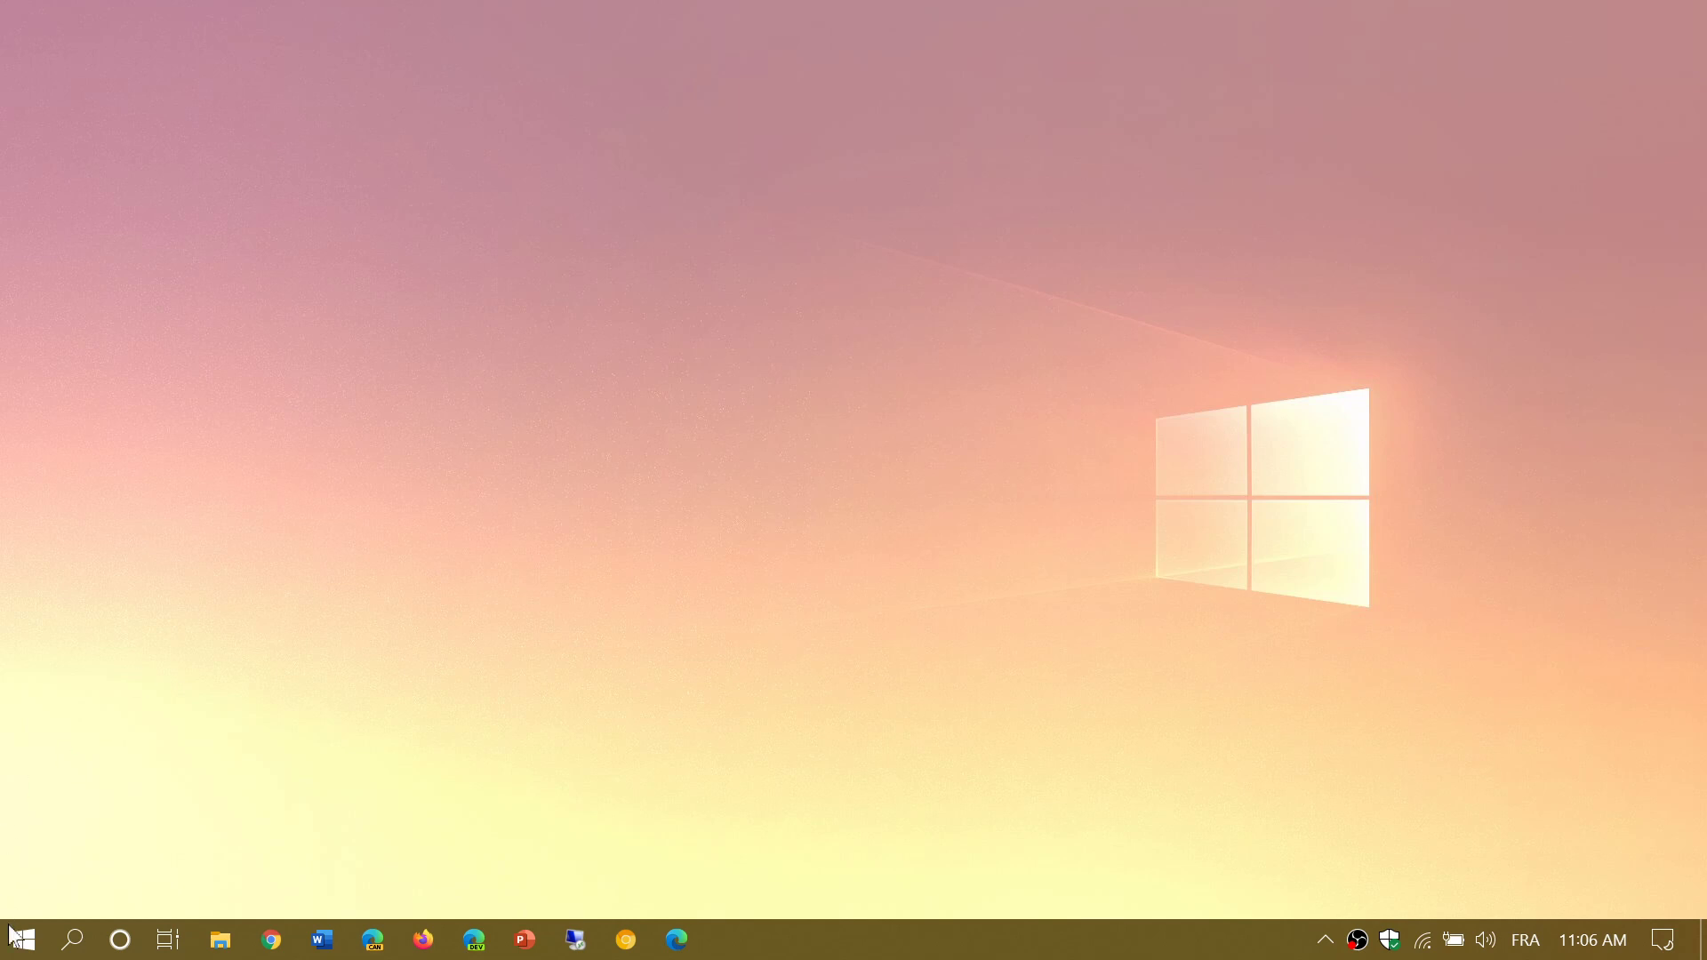
left_click(20, 939)
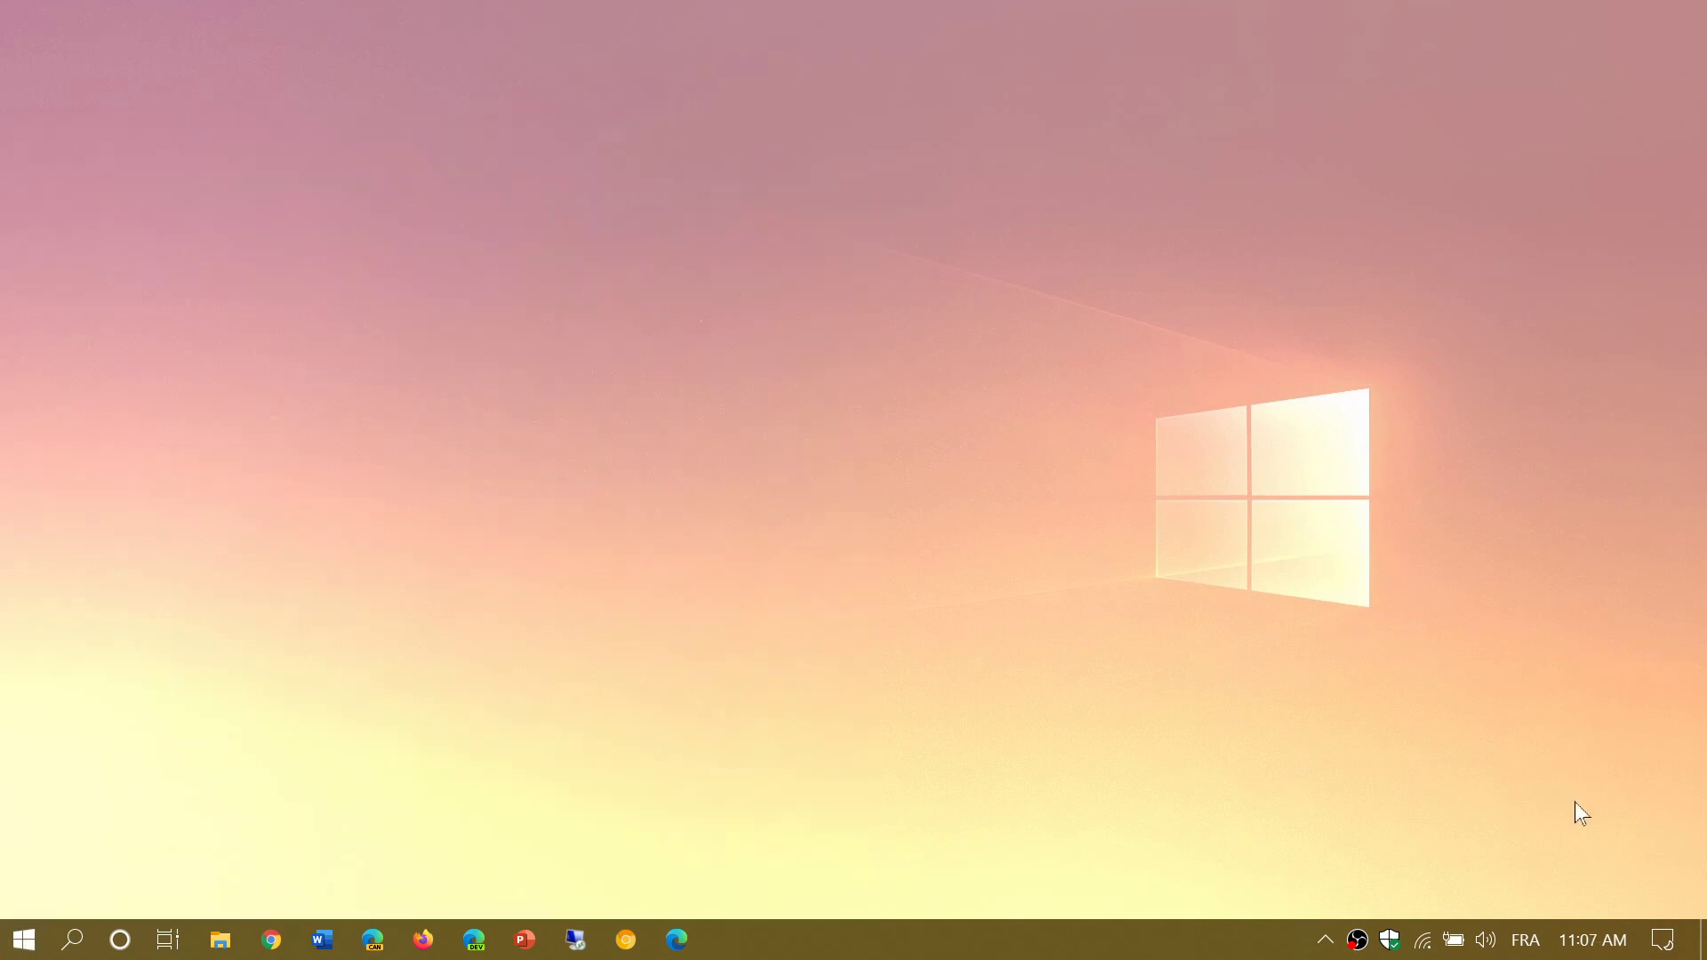
Step: Return to the Personalization Colors page, showing Dark mode with automatic accent colour
left_click(1663, 939)
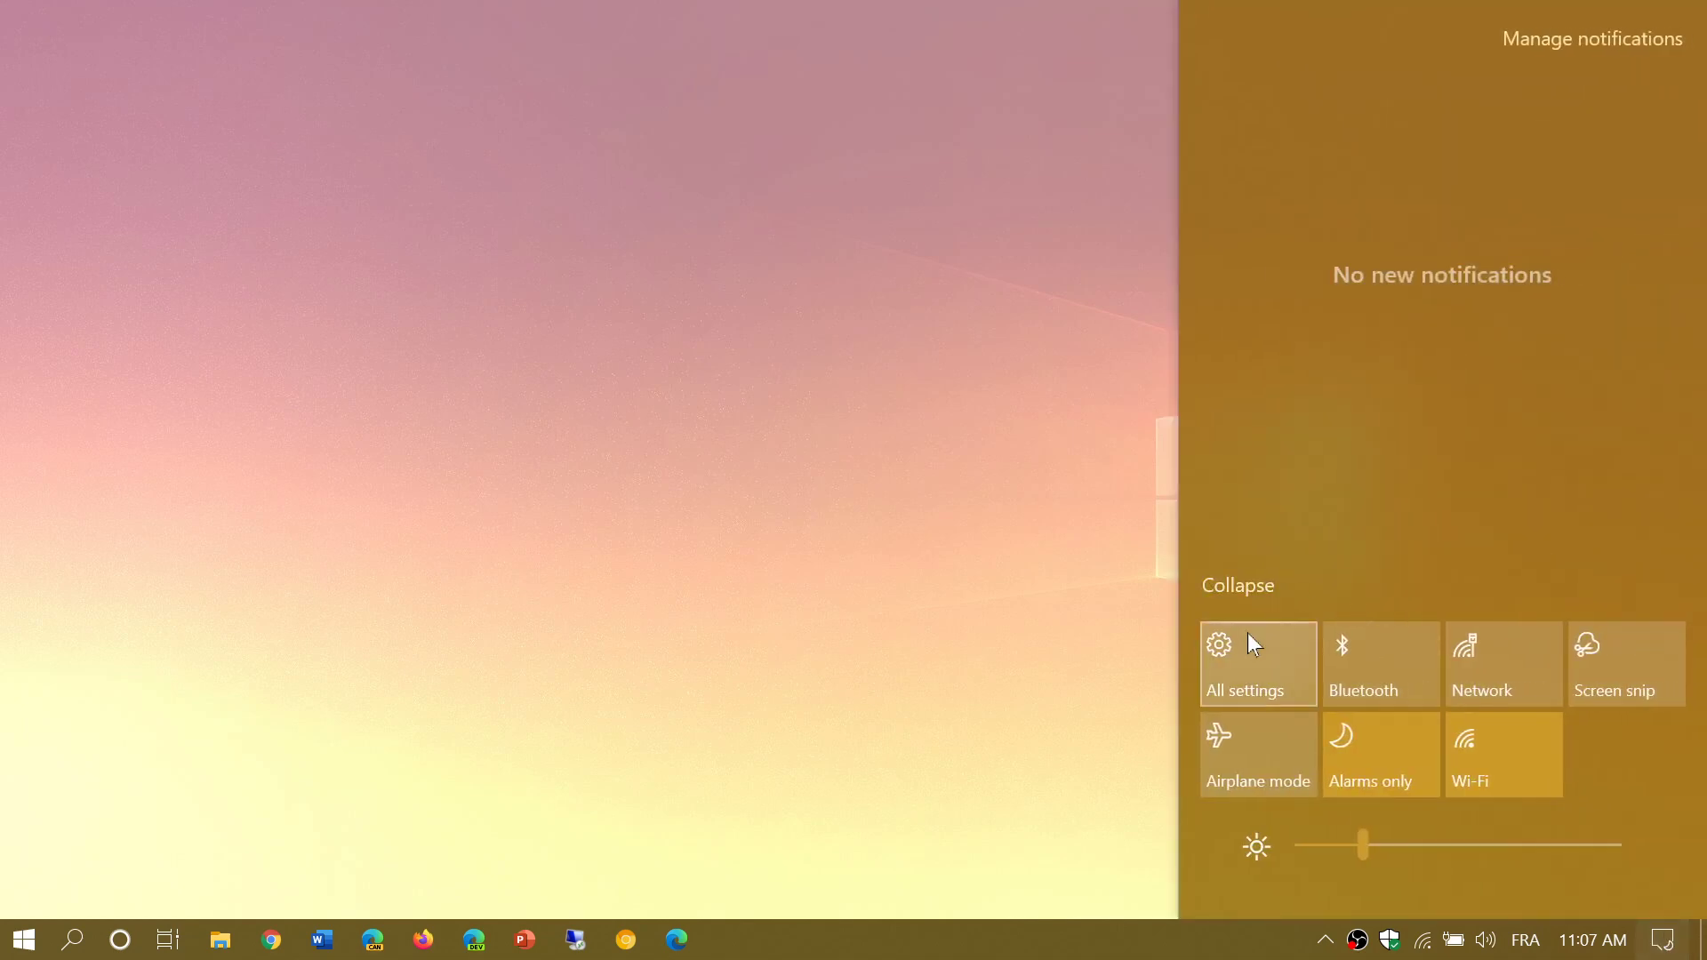
left_click(1255, 663)
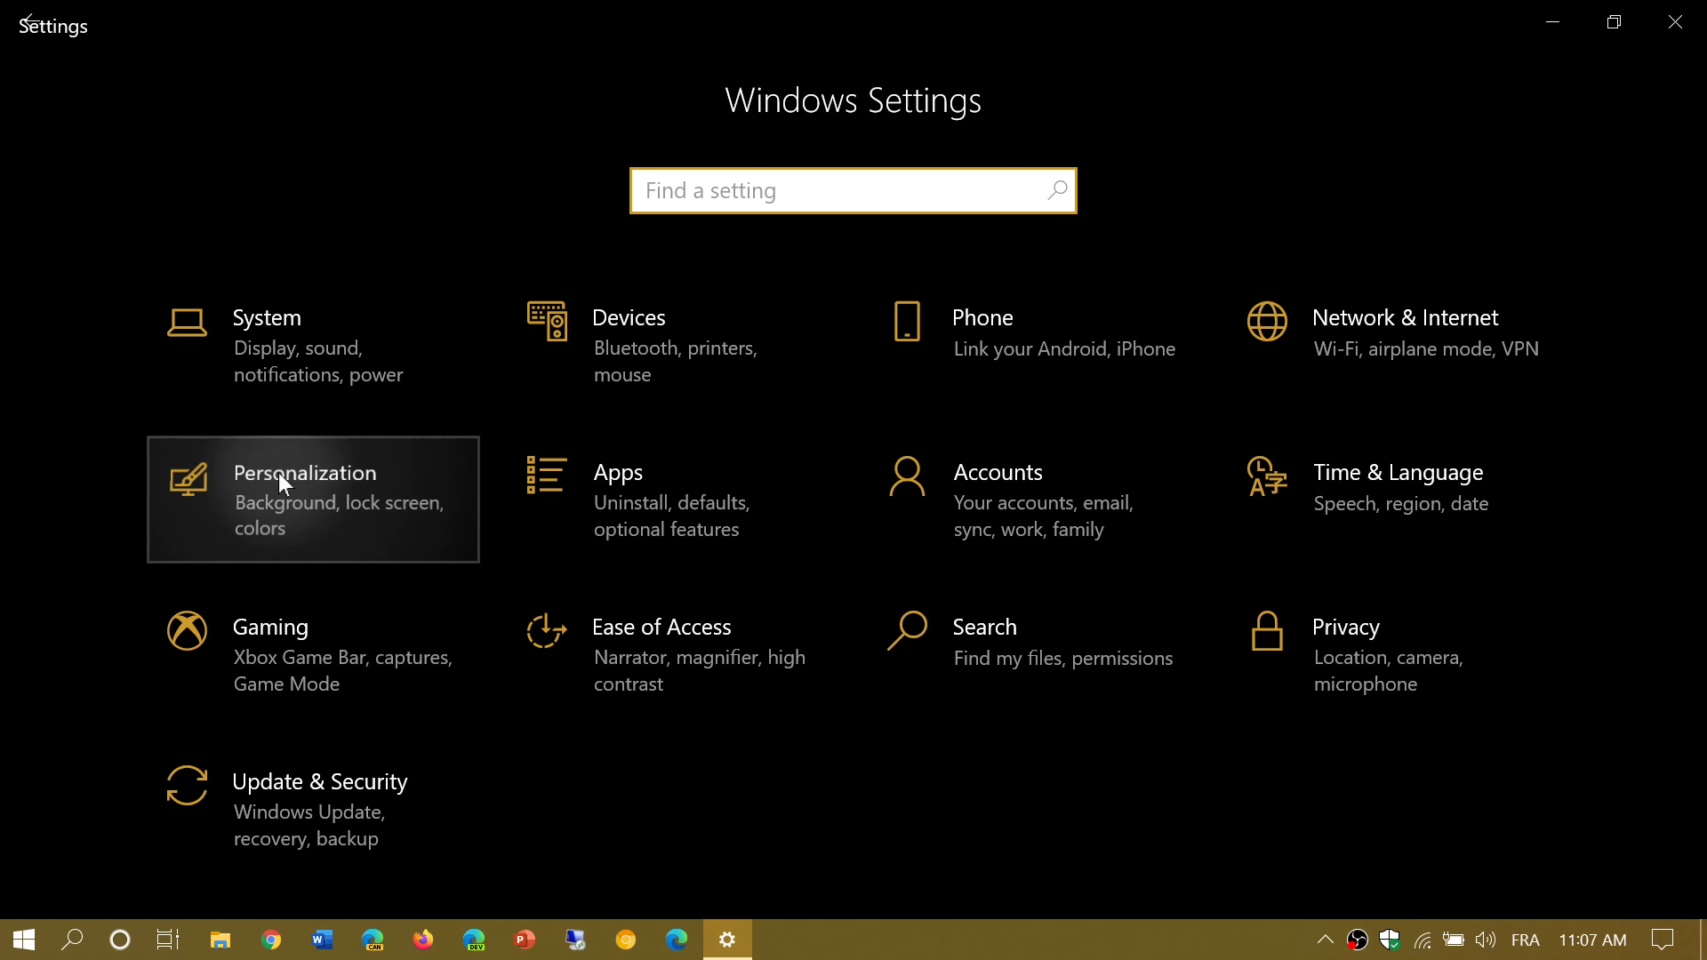
left_click(304, 473)
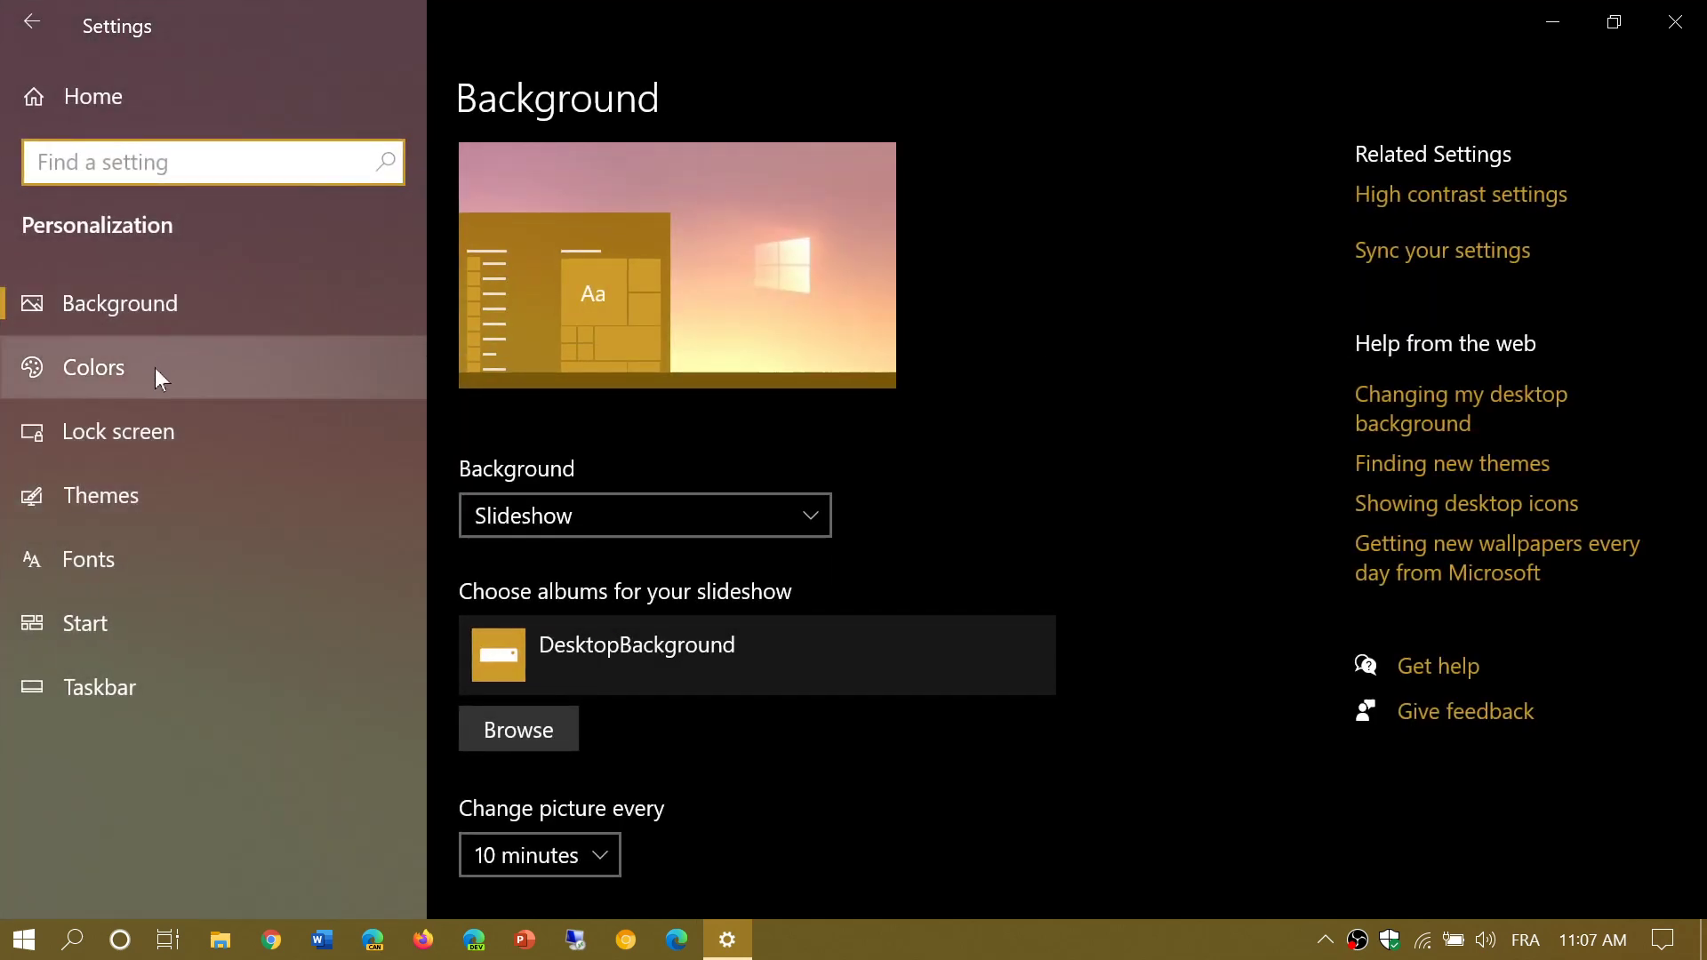
left_click(93, 366)
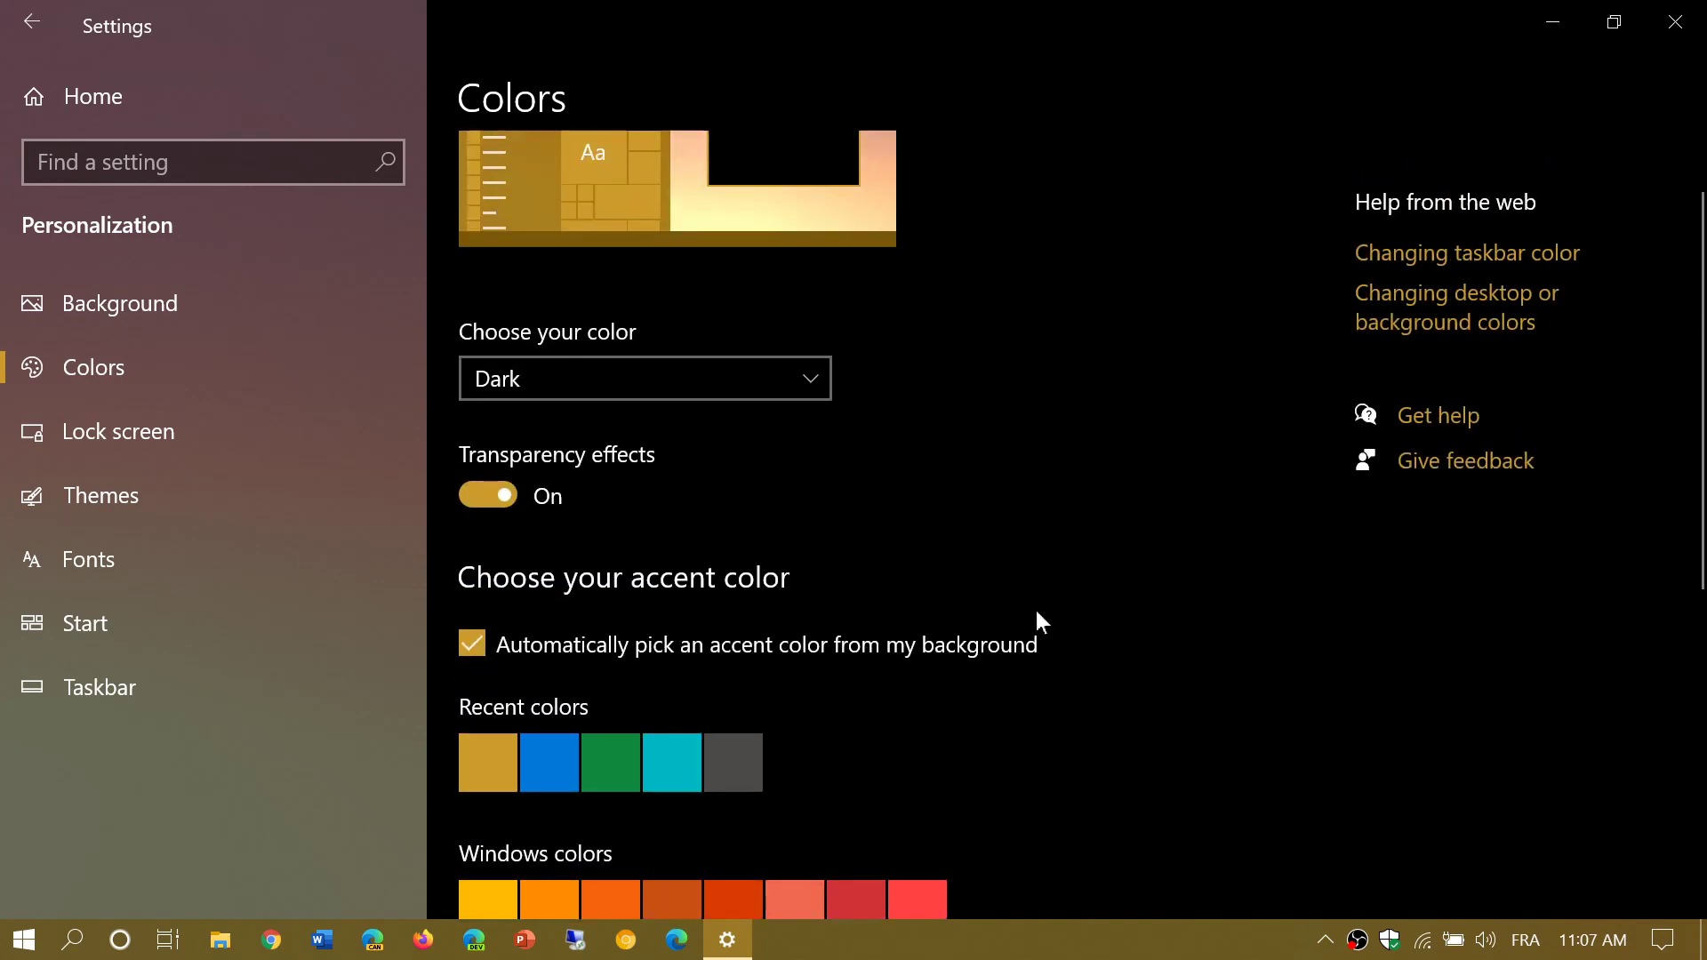
Step: Change 'Choose your color' from Dark to Light, keeping transparency and automatic accent
left_click(643, 377)
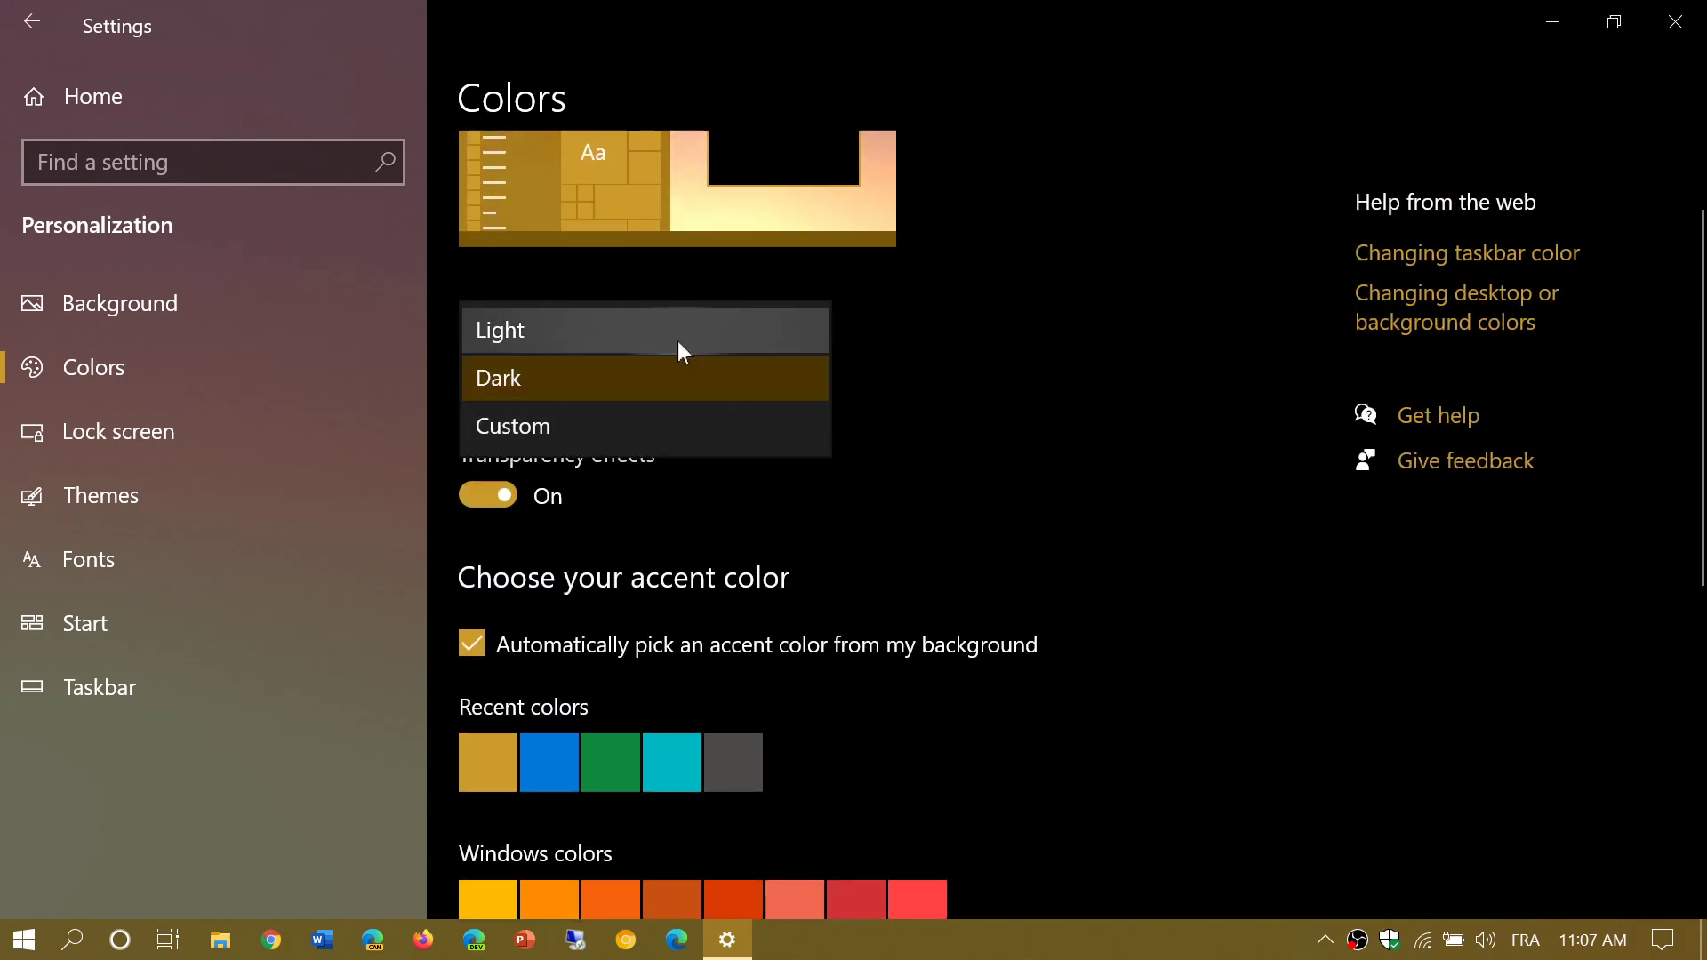
mouse_move(987, 395)
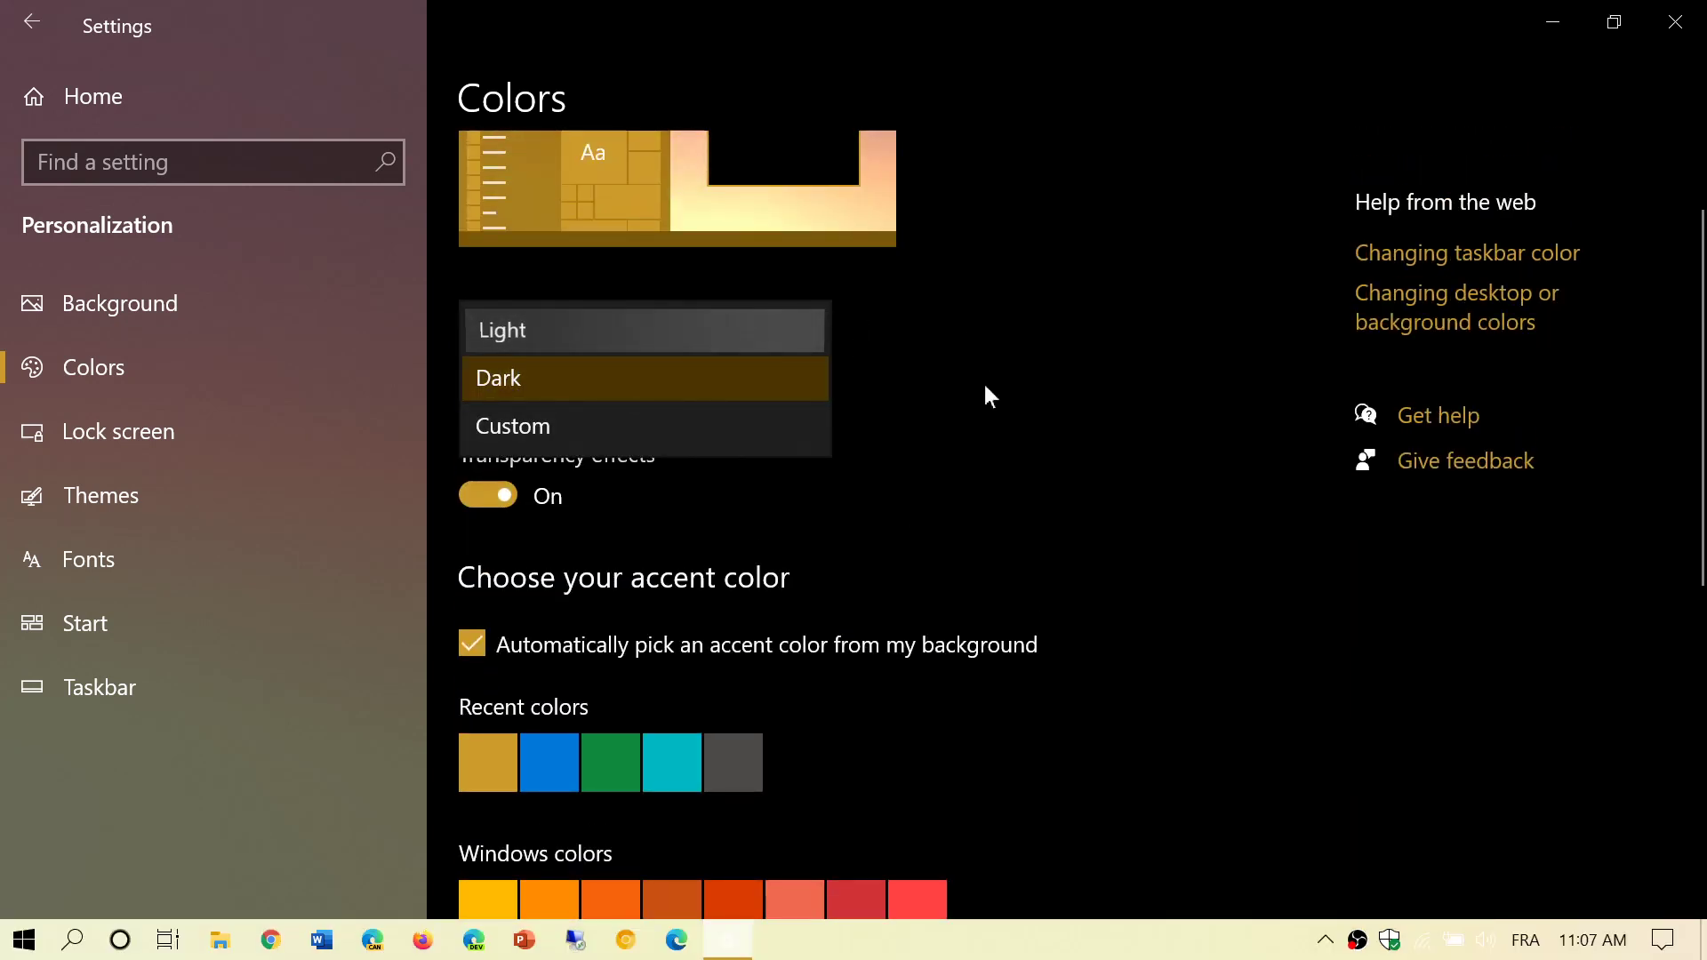
left_click(502, 331)
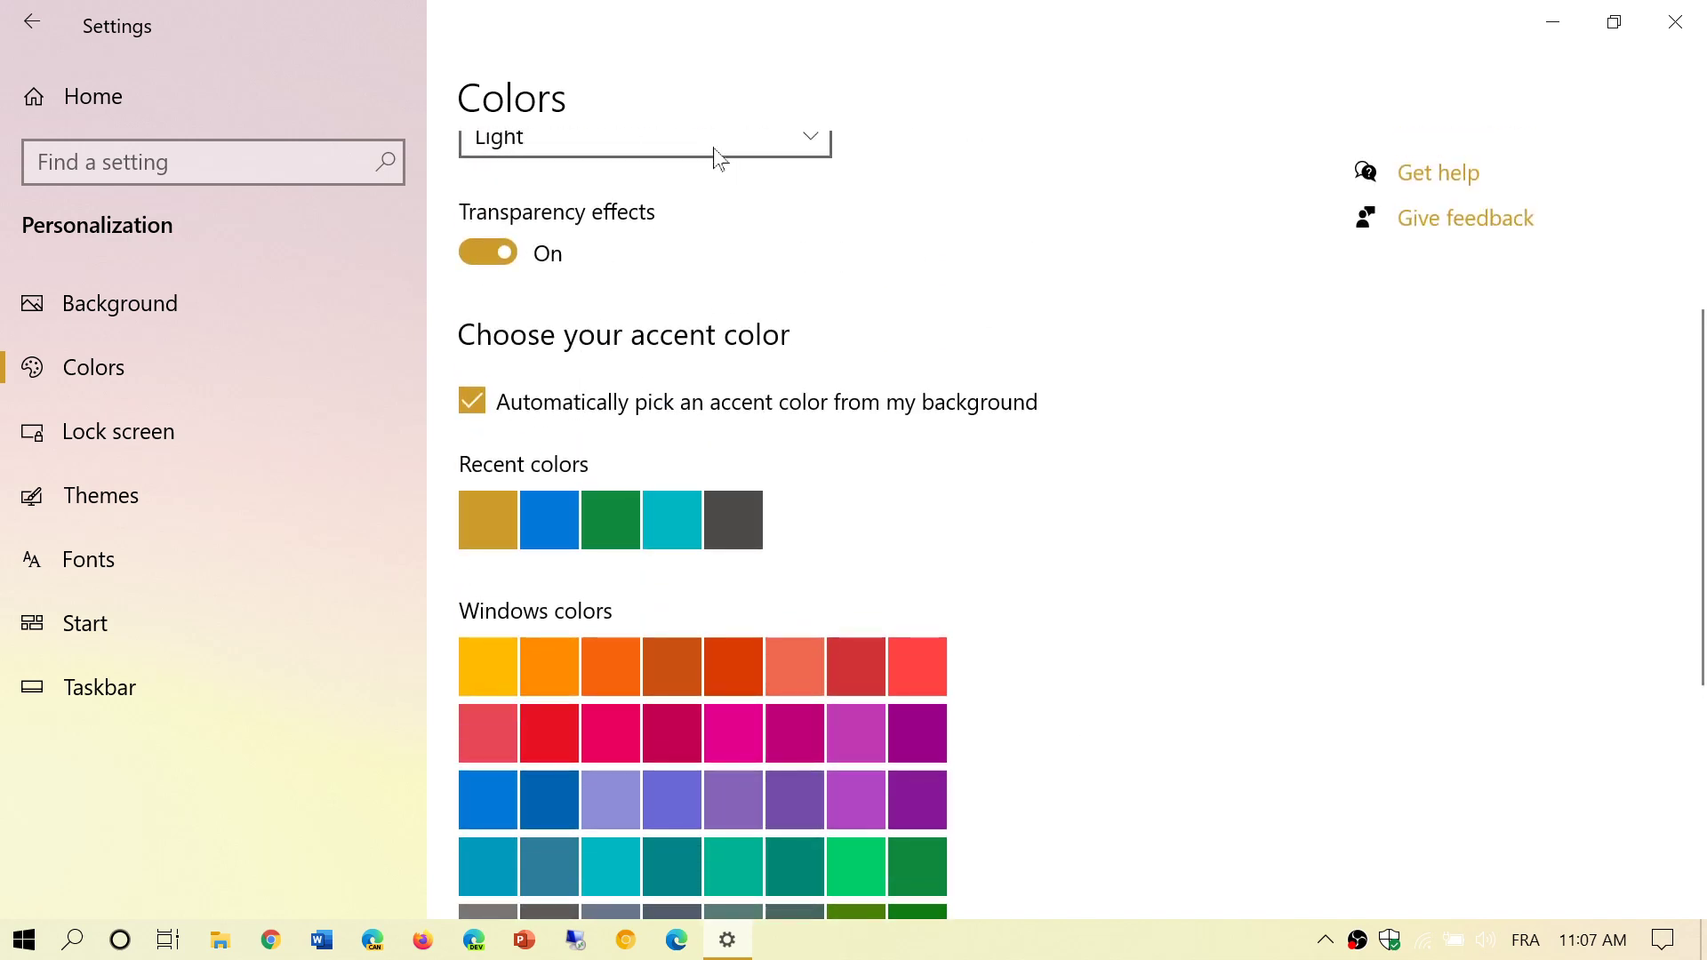
left_click(642, 137)
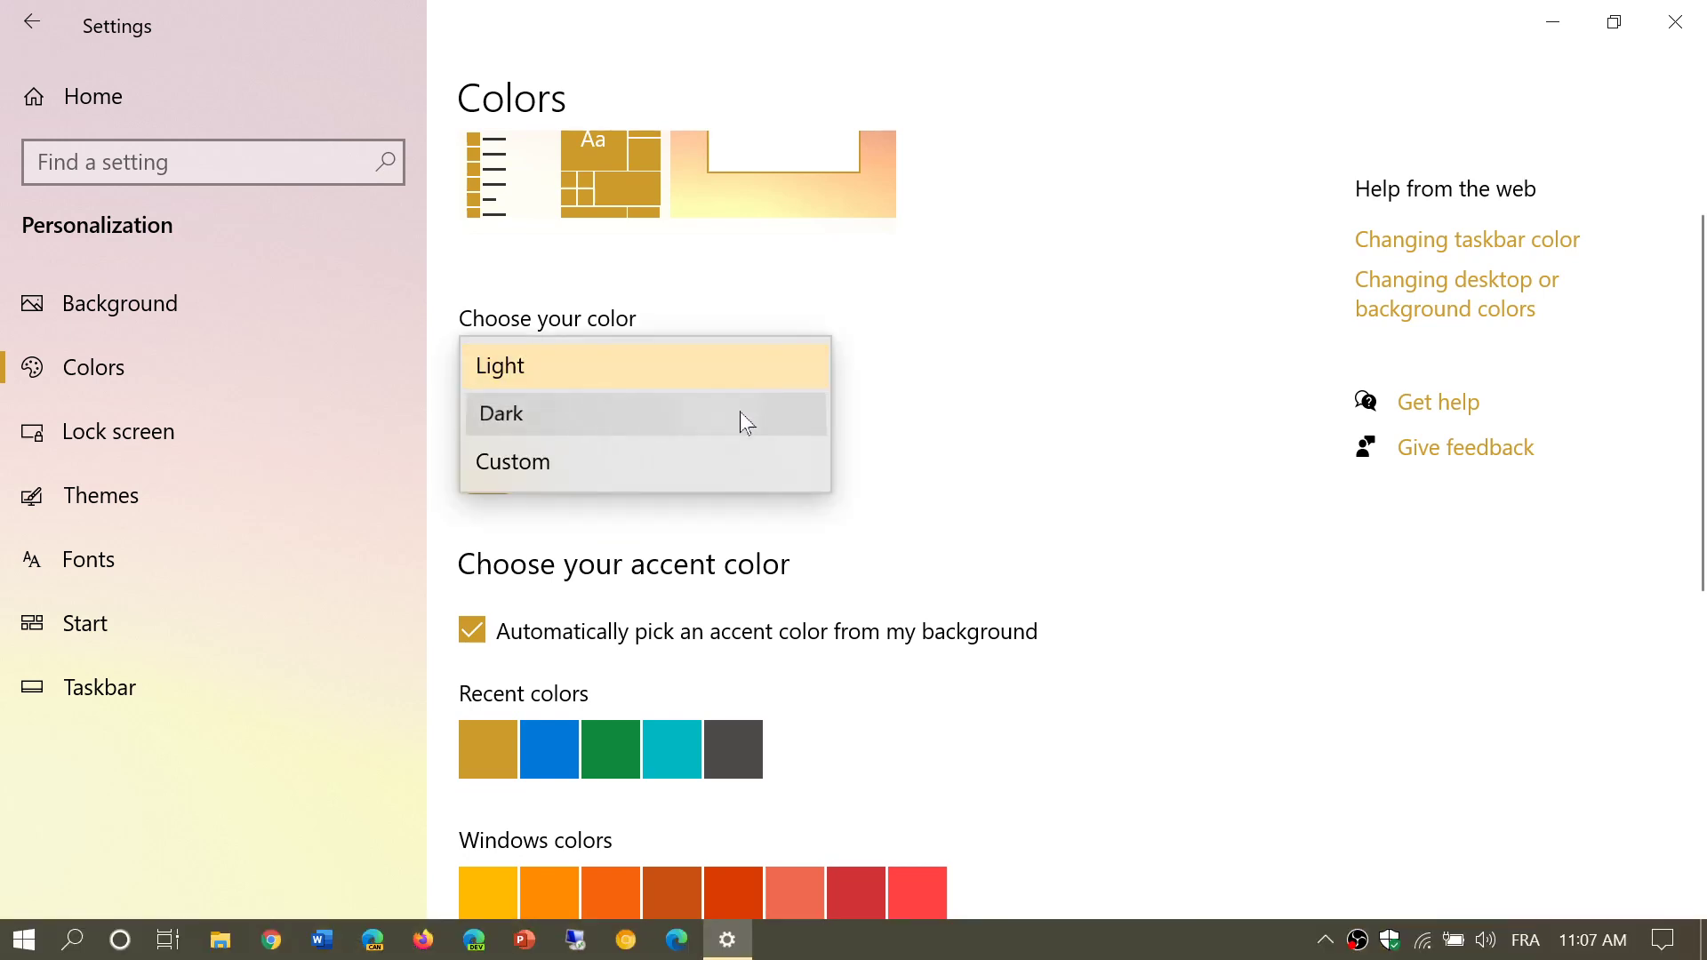
Step: Set the colour mode back to Dark and tick 'Start, taskbar, and action center' for the accent
left_click(501, 412)
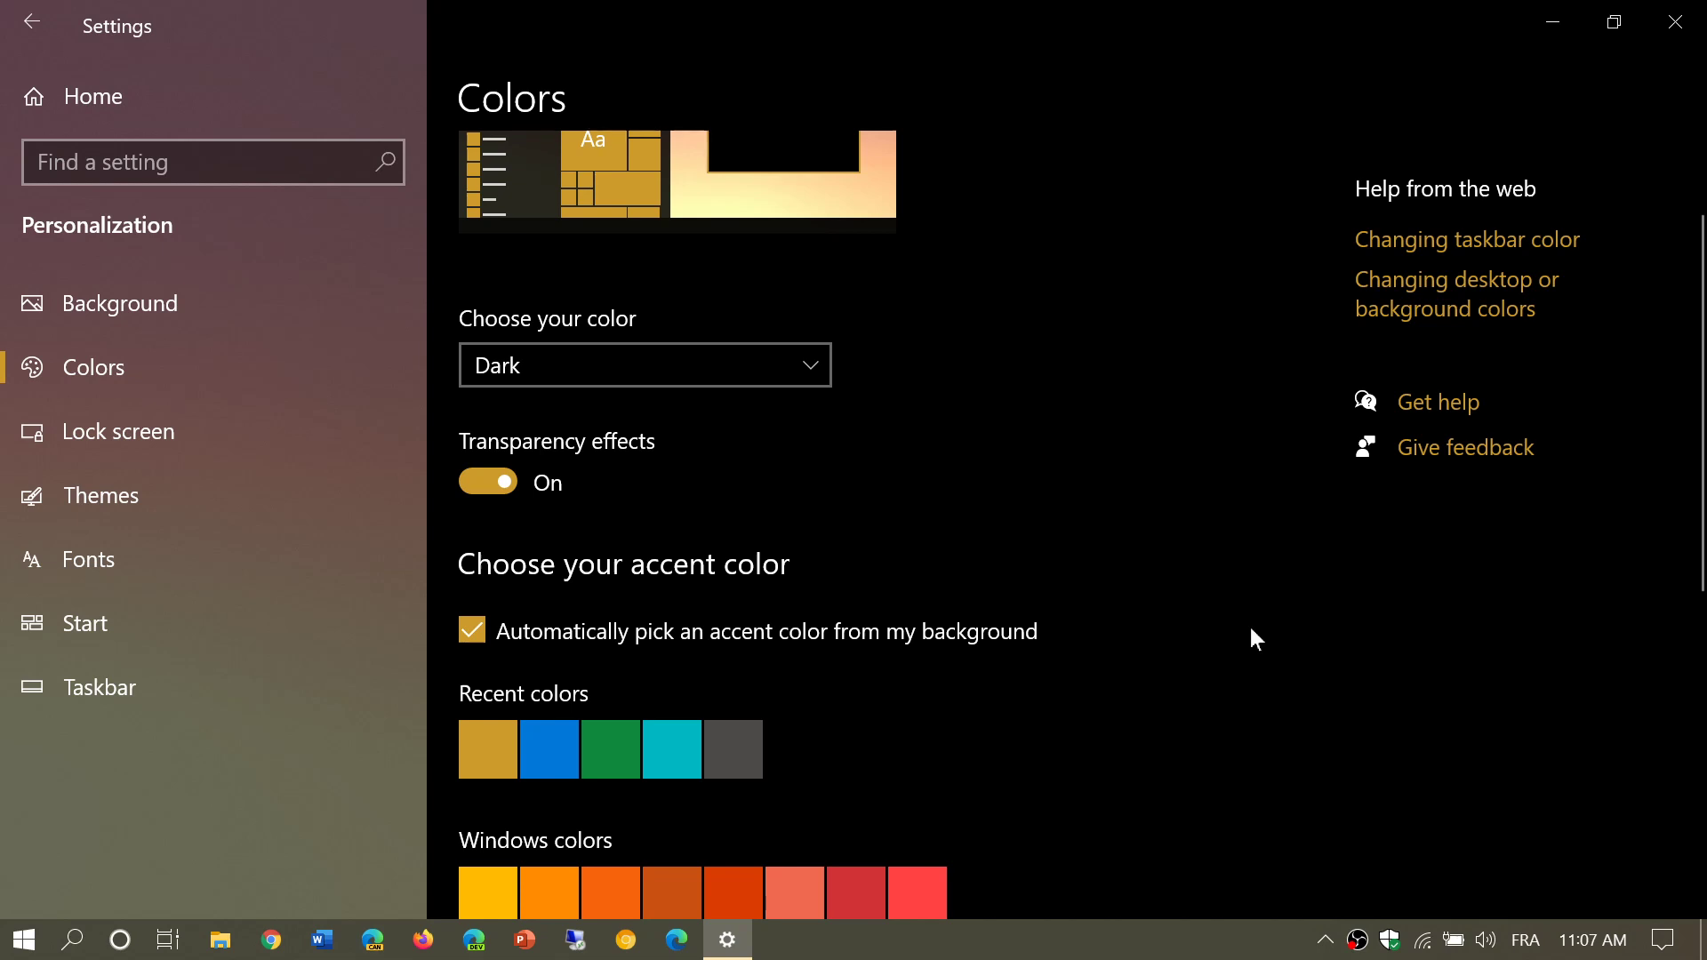
mouse_move(1148, 591)
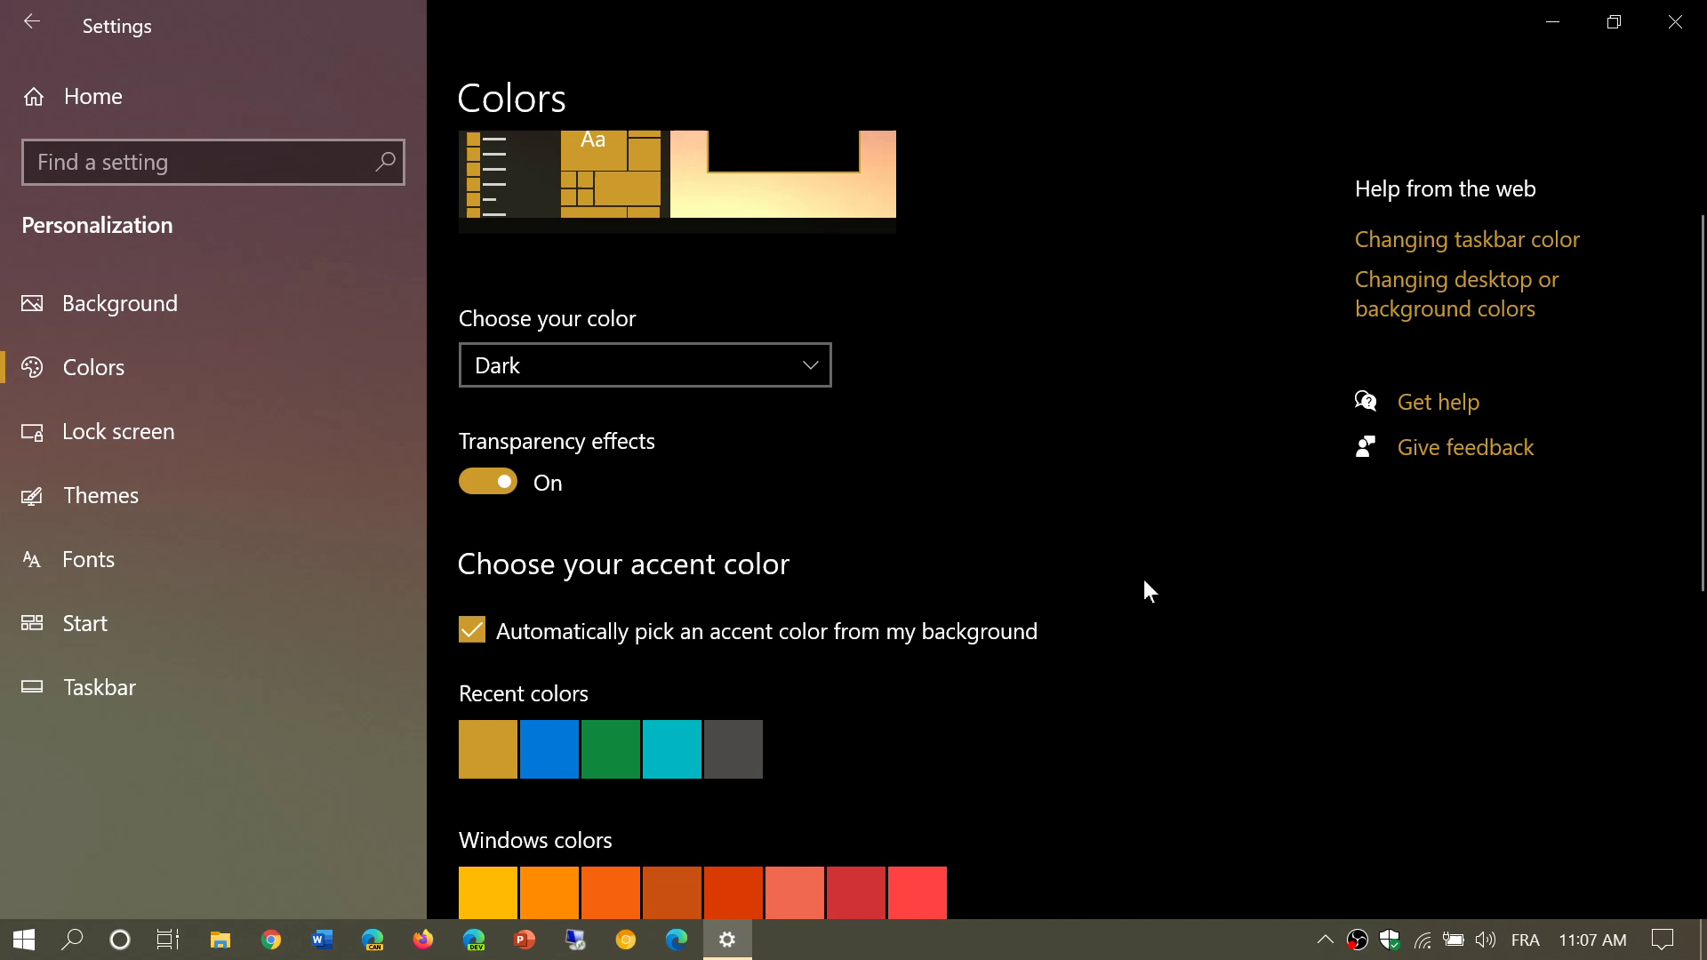
mouse_move(1074, 468)
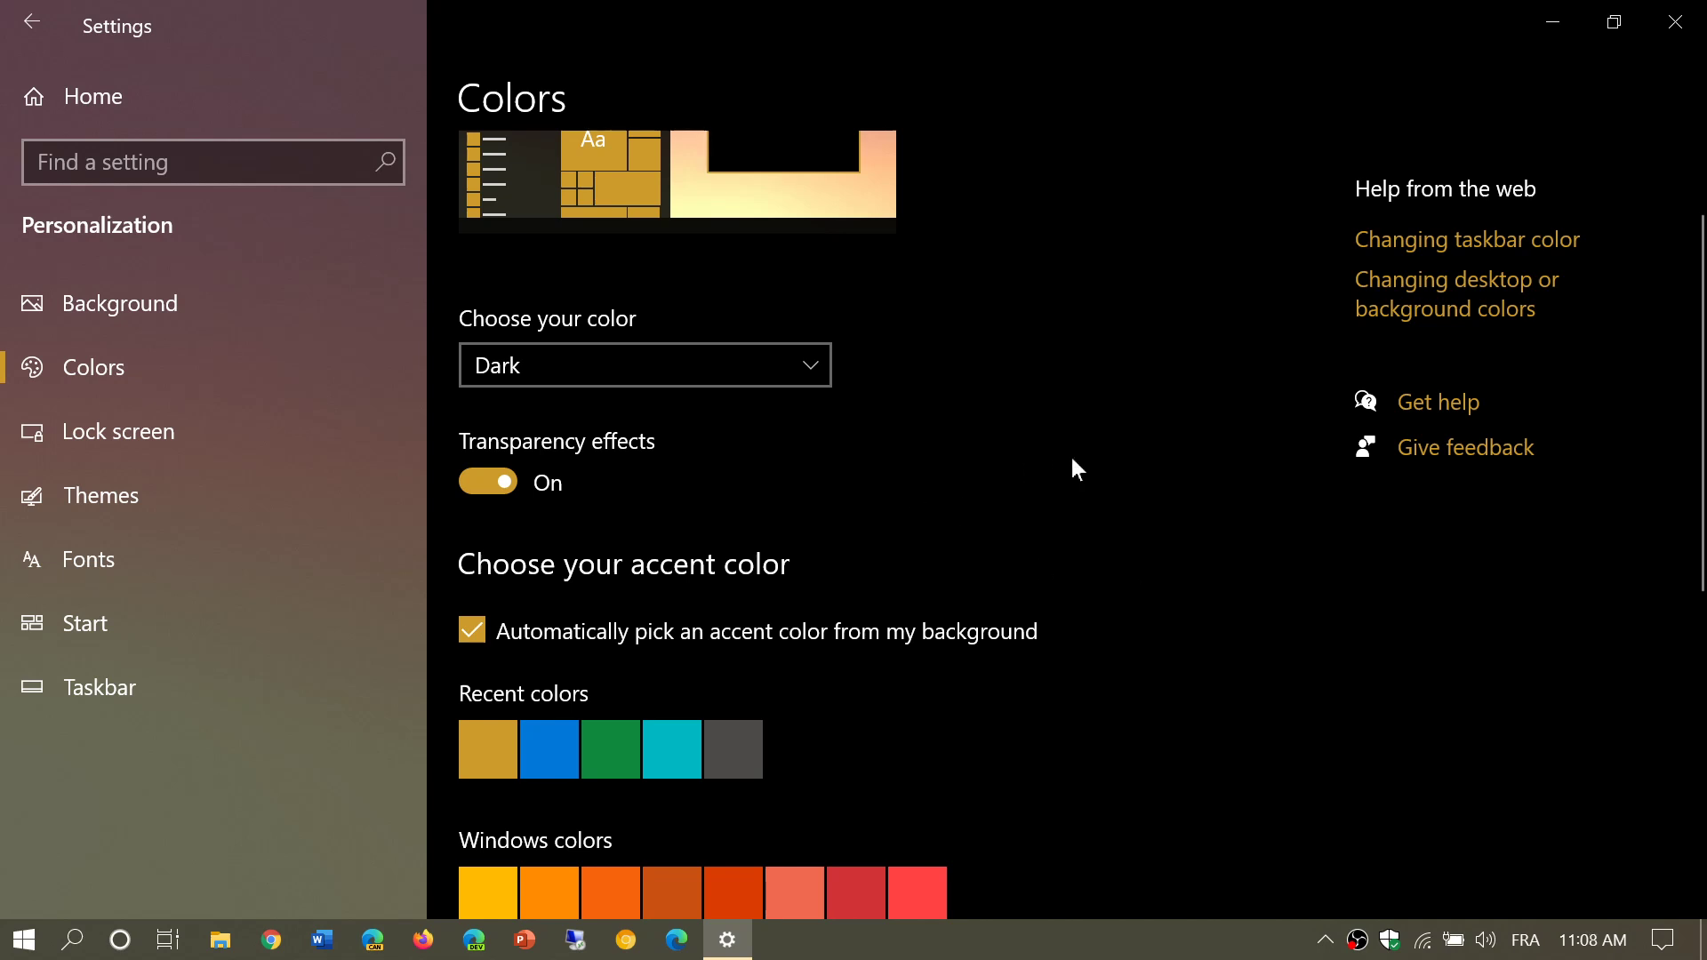
scroll("down", 3)
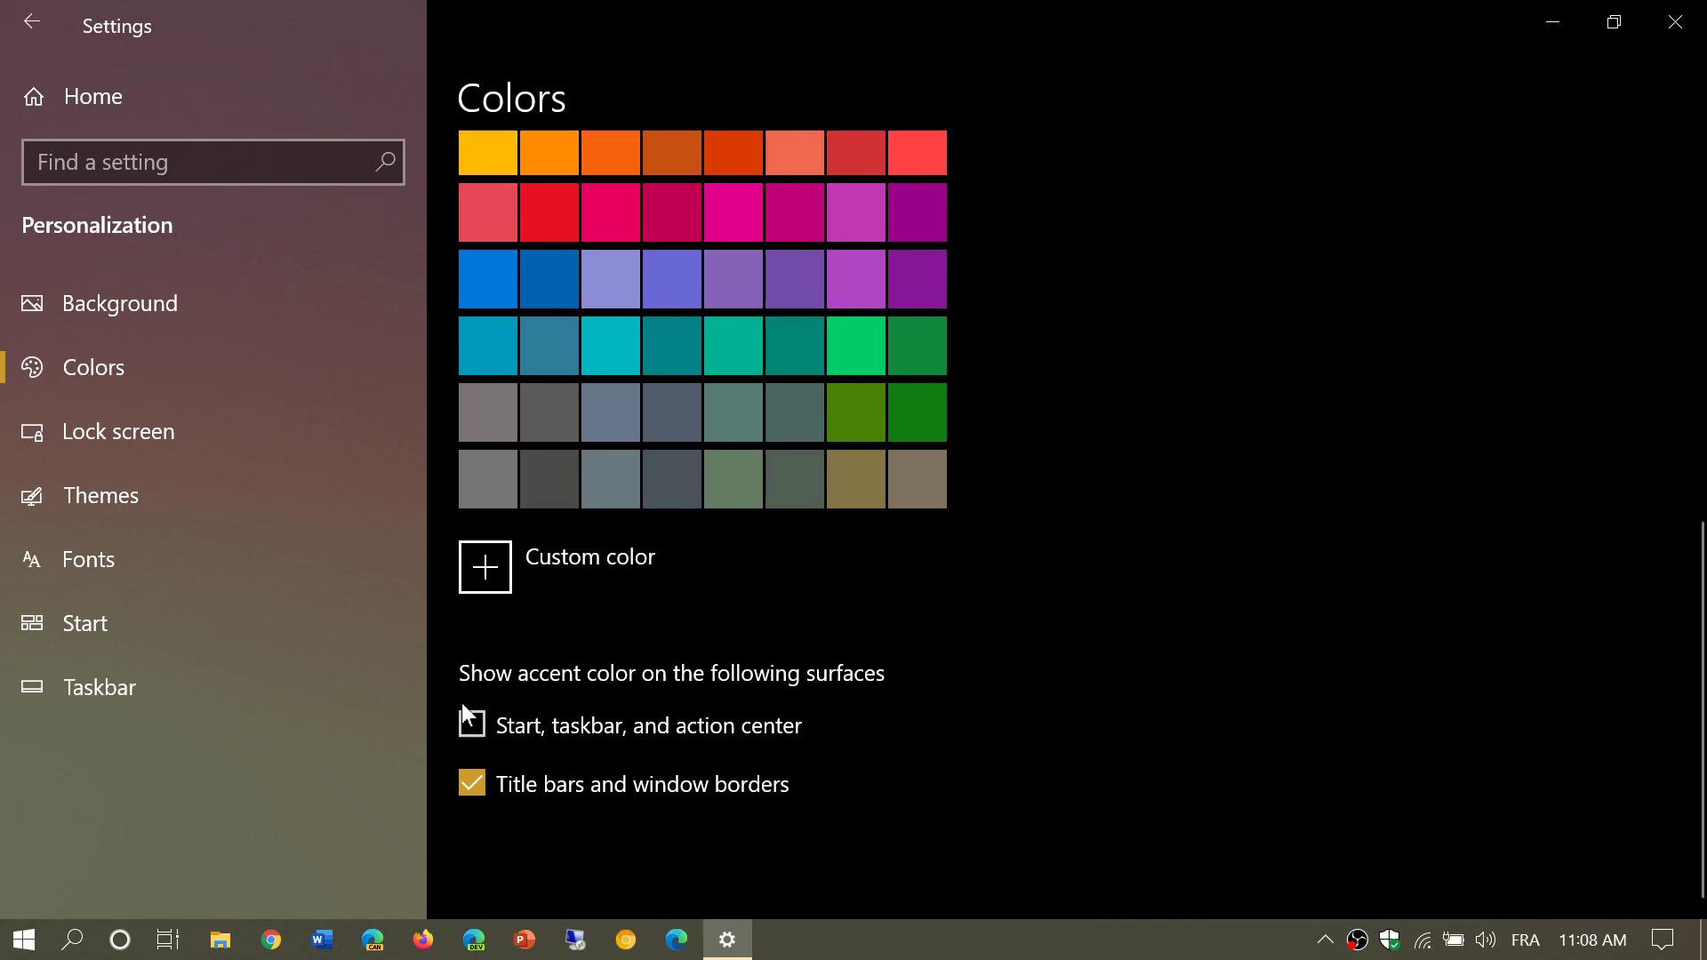
left_click(471, 726)
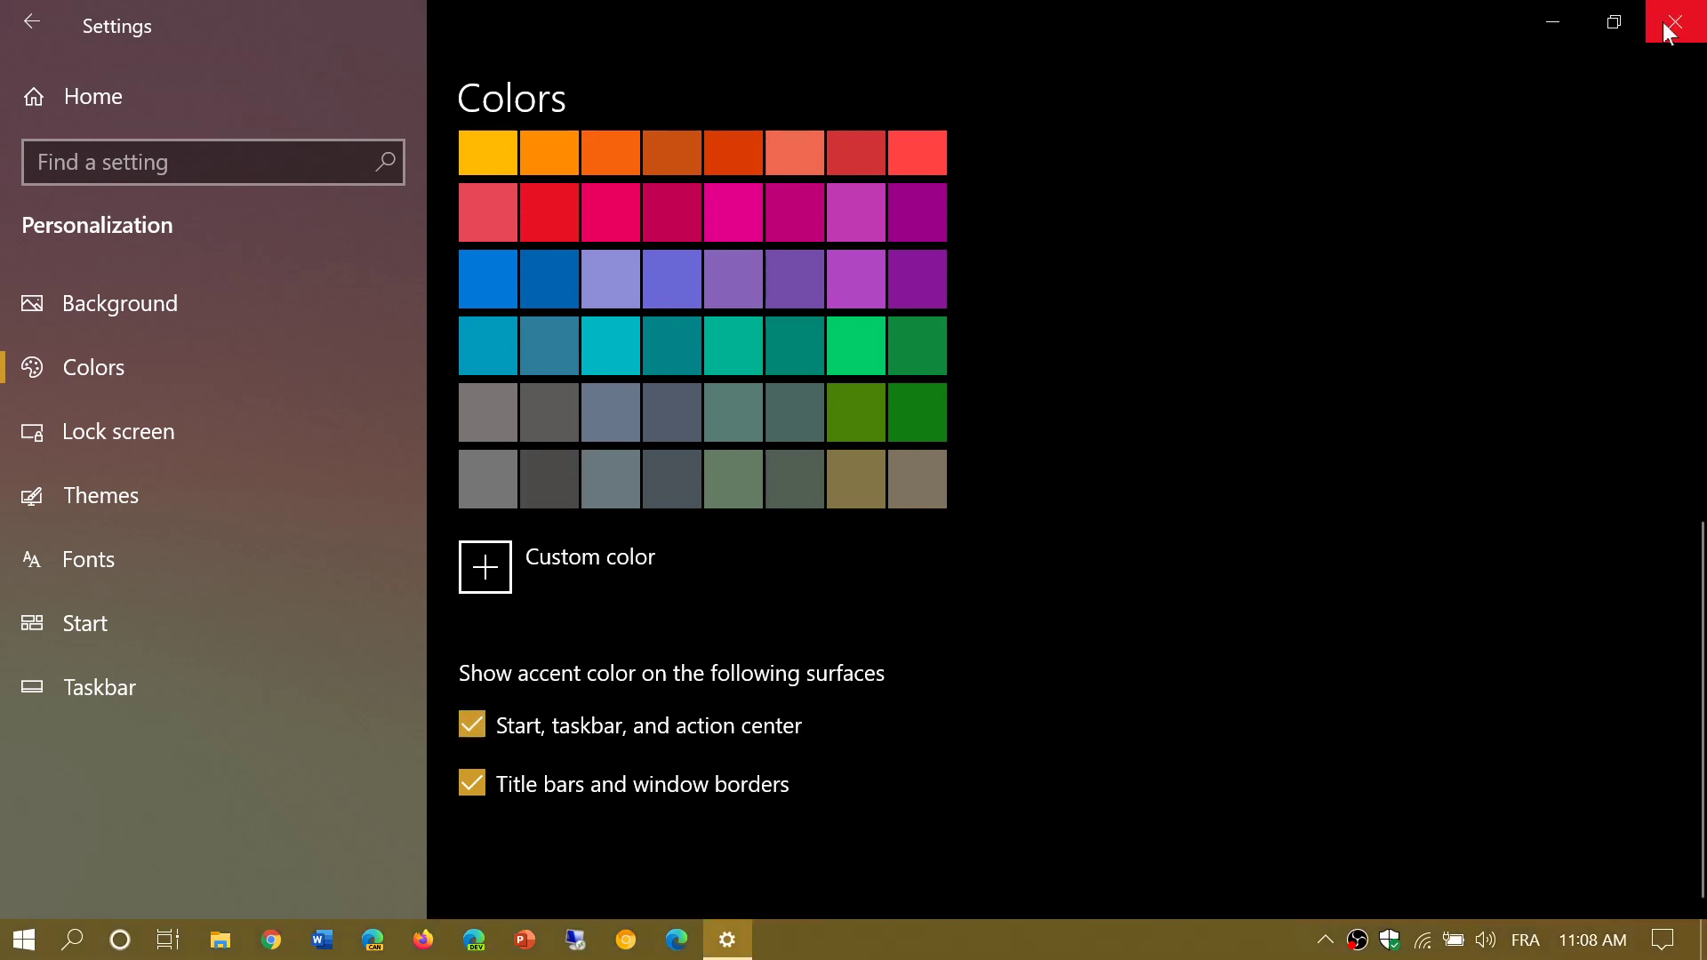
Step: Close Settings and show the Start menu tinted with the automatic accent colour
left_click(1685, 21)
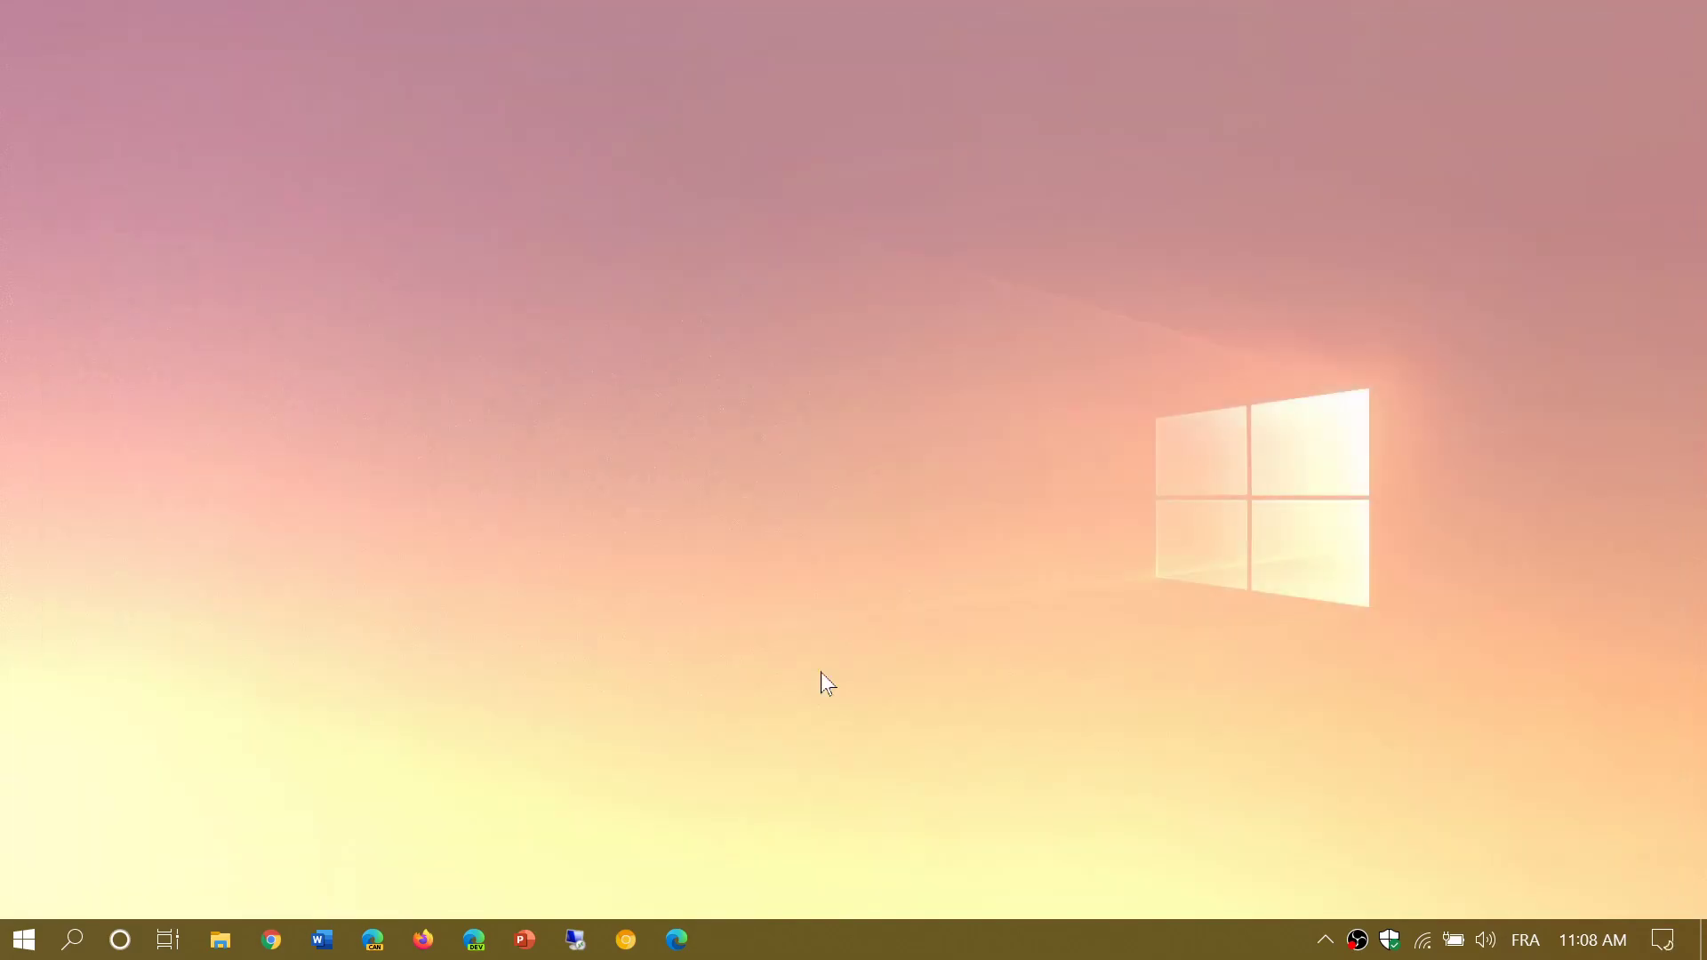
mouse_move(26, 775)
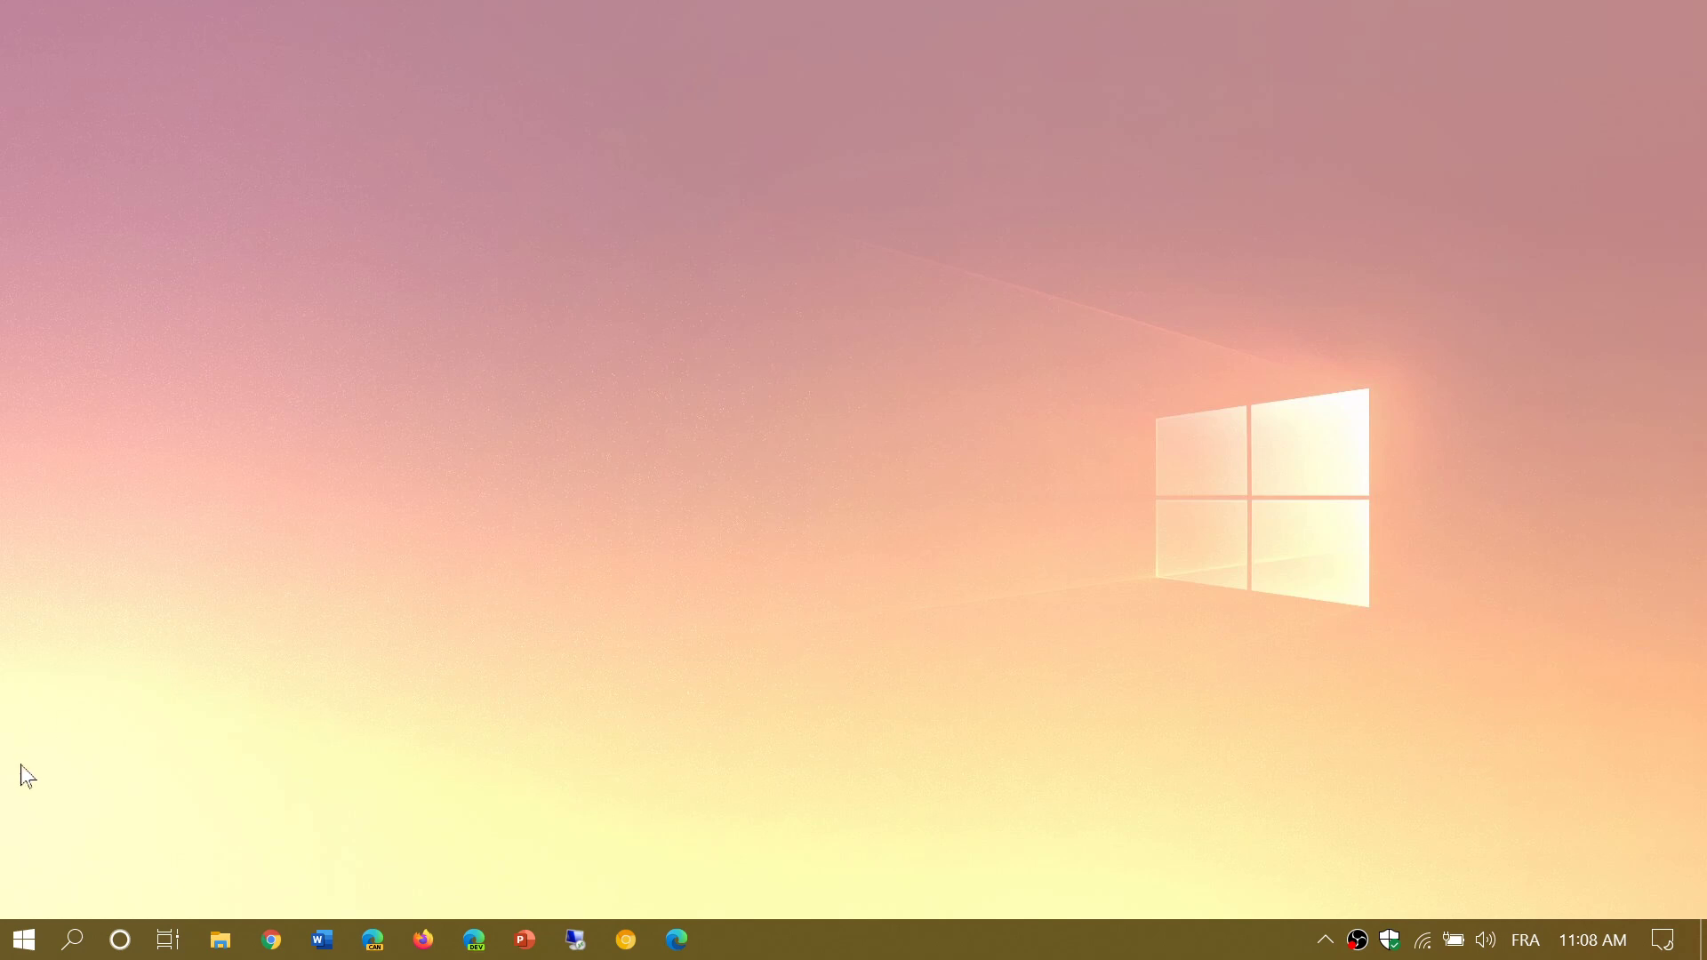
left_click(21, 939)
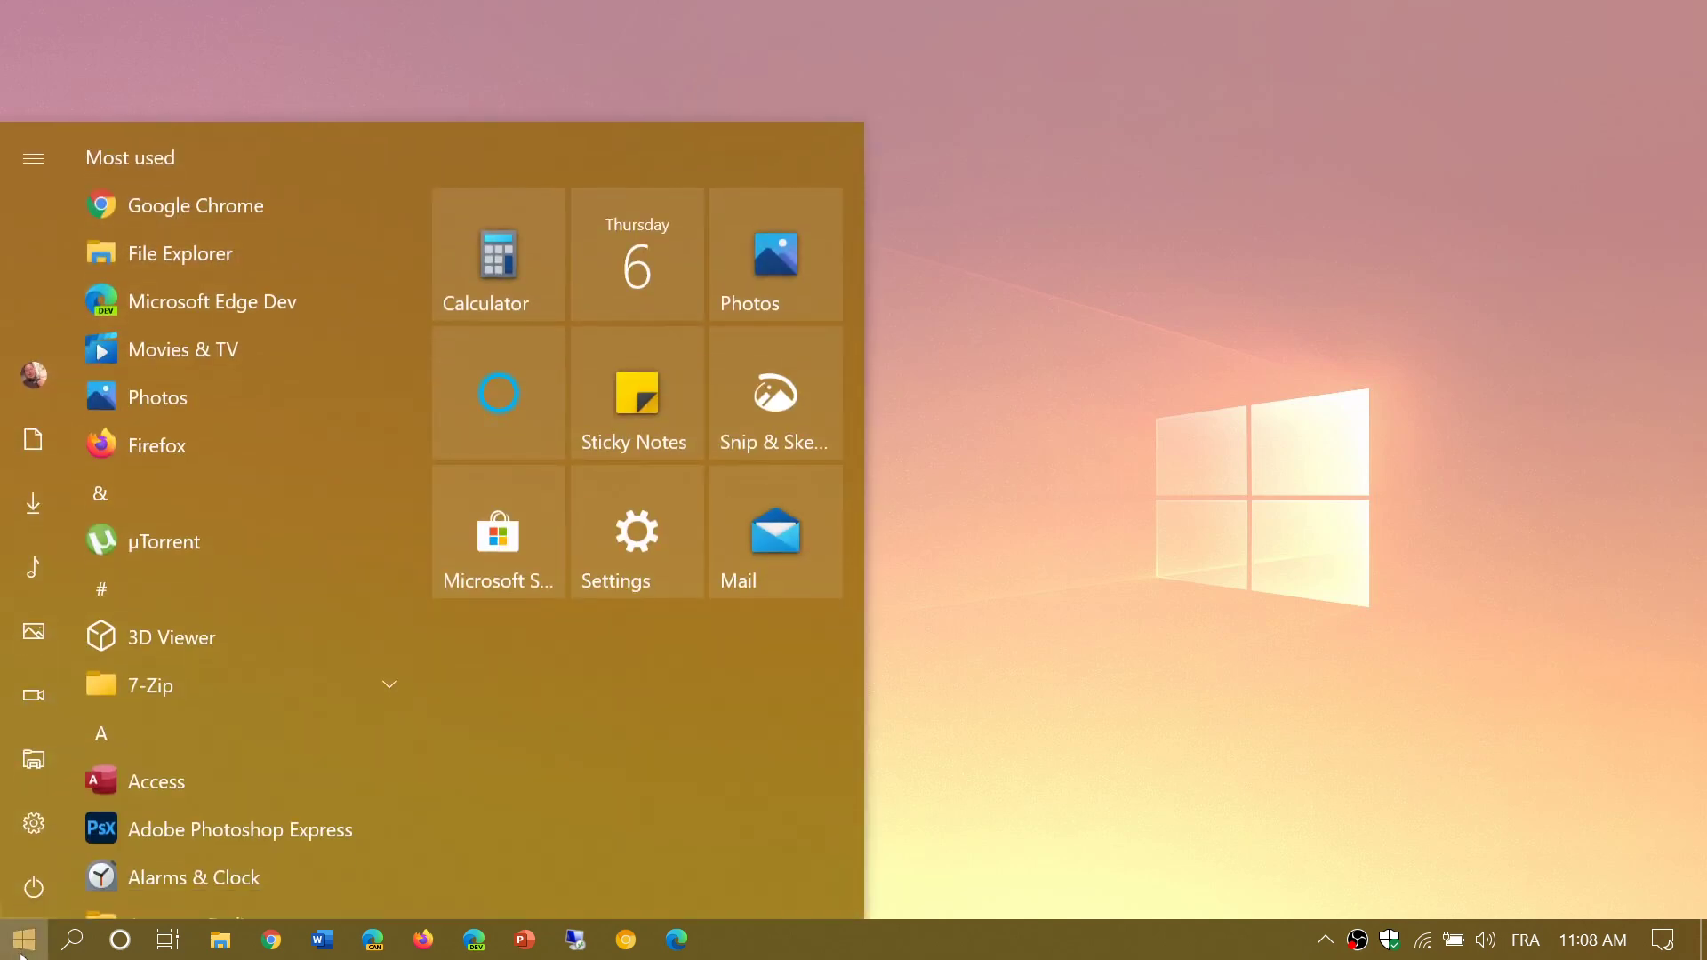